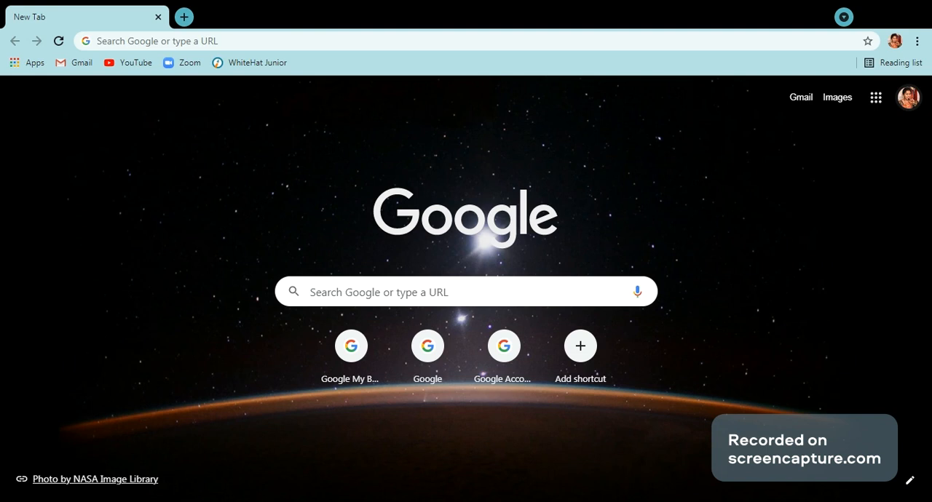
mouse_move(907, 97)
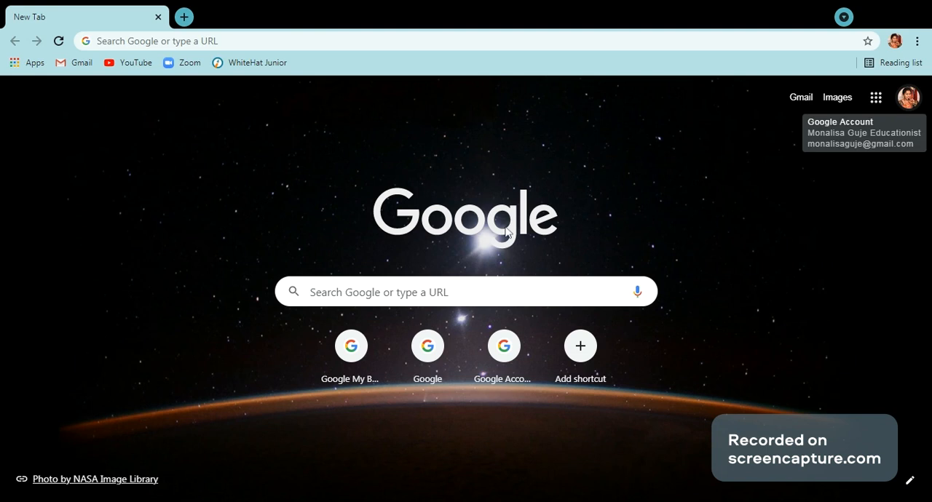
mouse_move(511, 280)
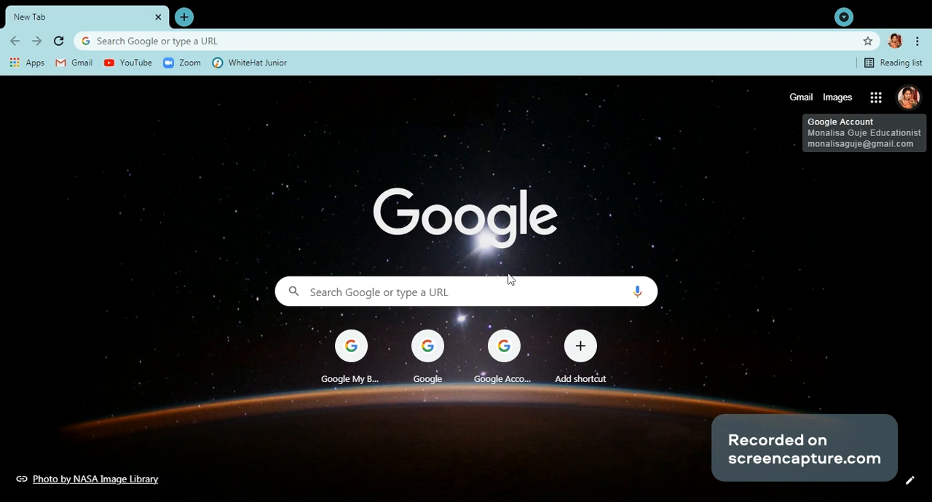
Search Google for 'gmail id for students' from the new tab page
left_click(466, 291)
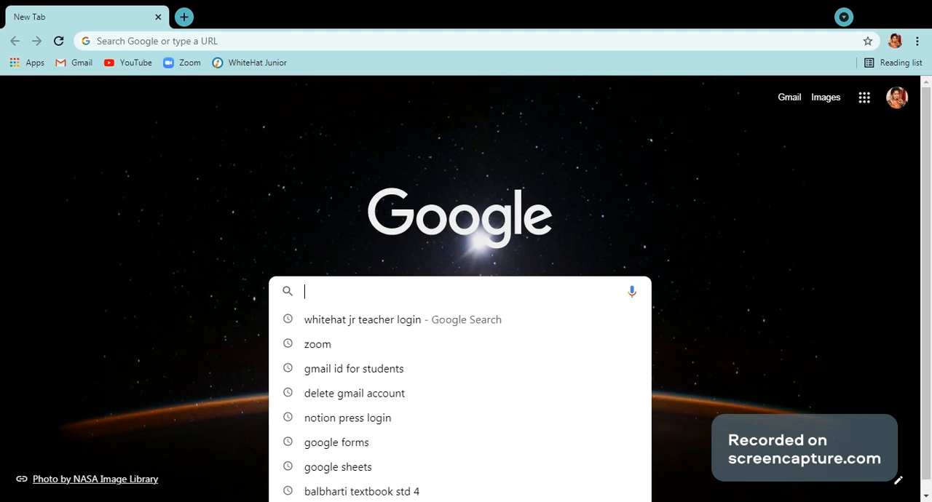
type("gm")
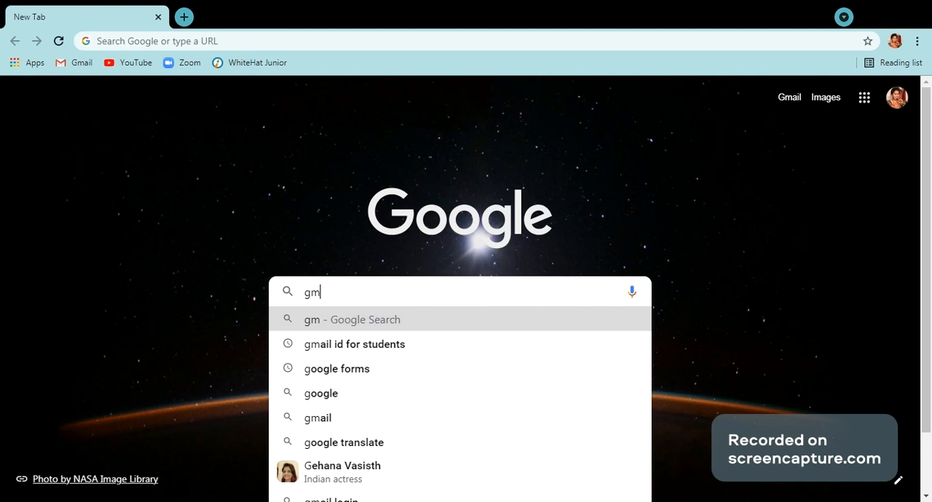
type("ail")
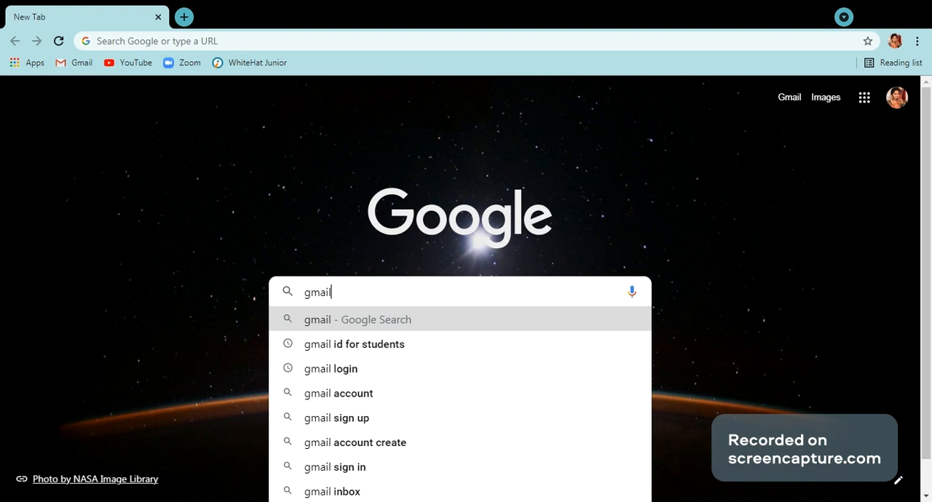
mouse_move(428, 349)
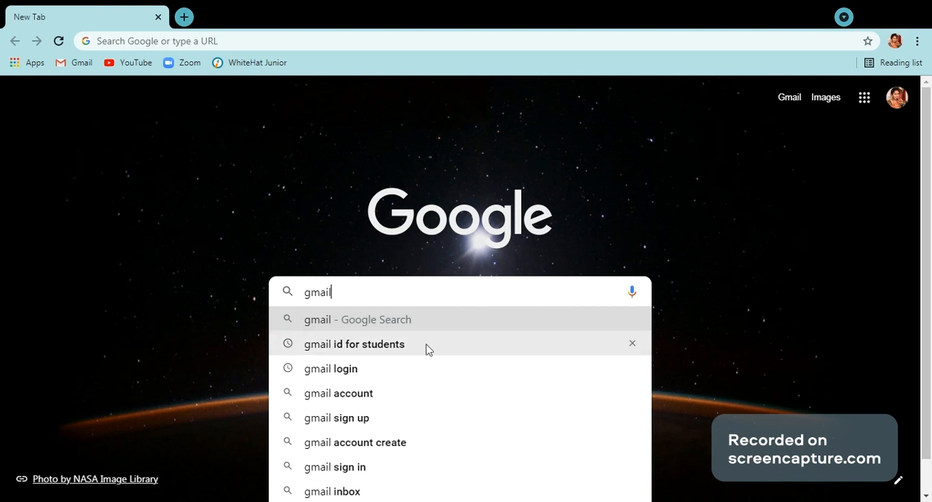
left_click(355, 344)
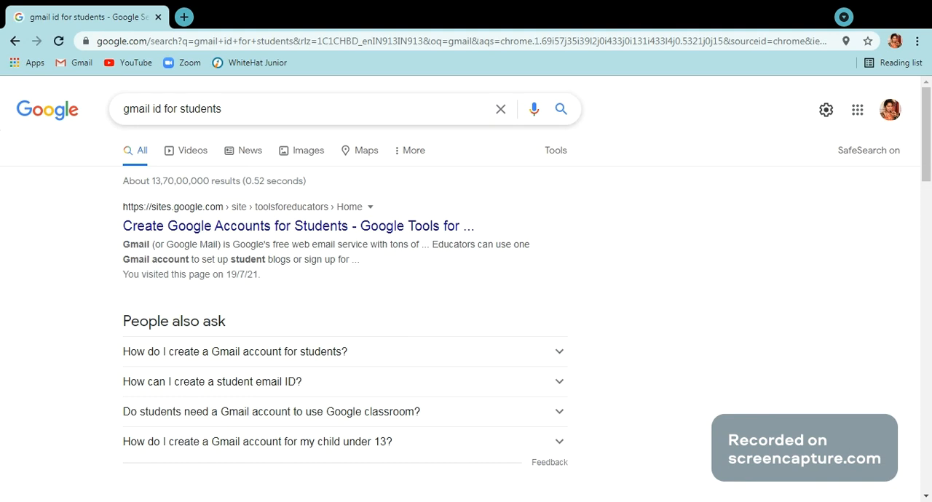
mouse_move(139, 236)
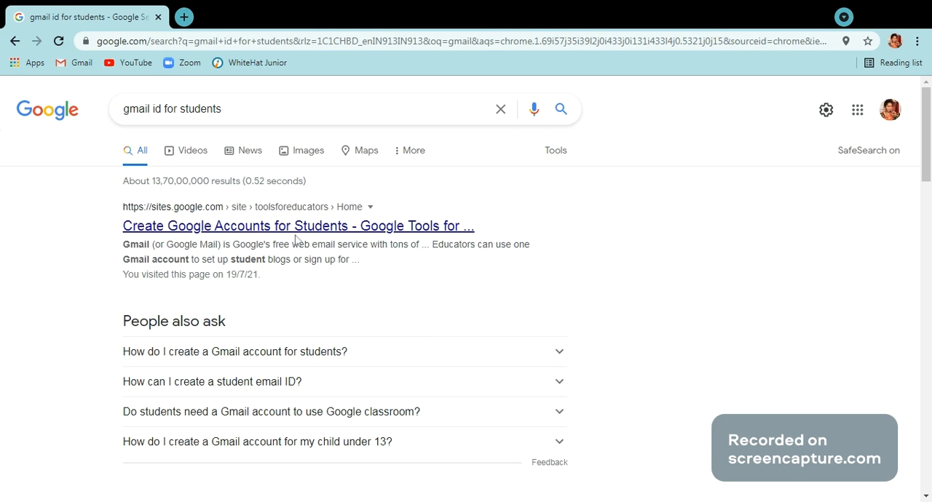
Open the 'Create Google Accounts for Students' search result on Google Sites
left_click(297, 226)
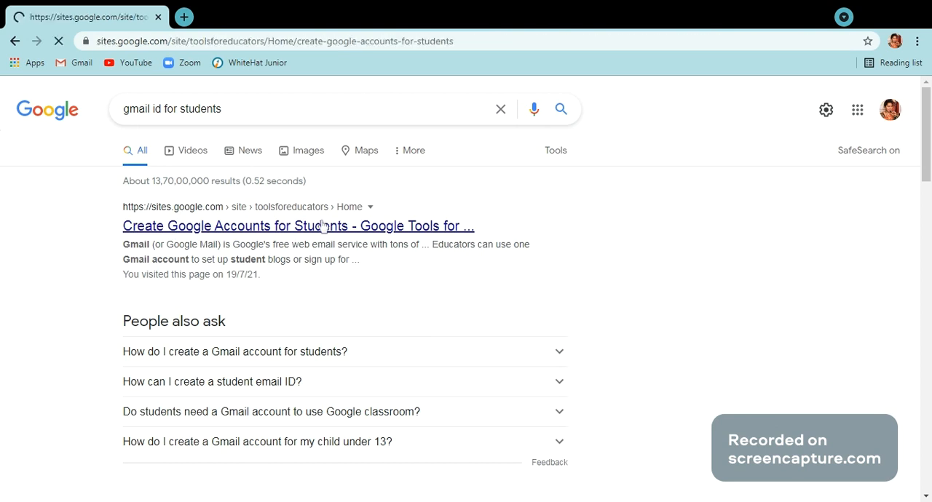
left_click(297, 226)
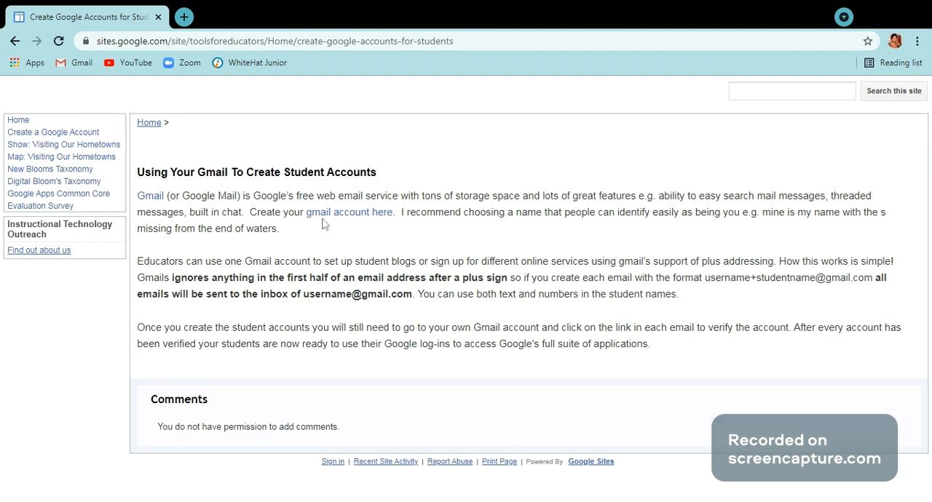
mouse_move(398, 230)
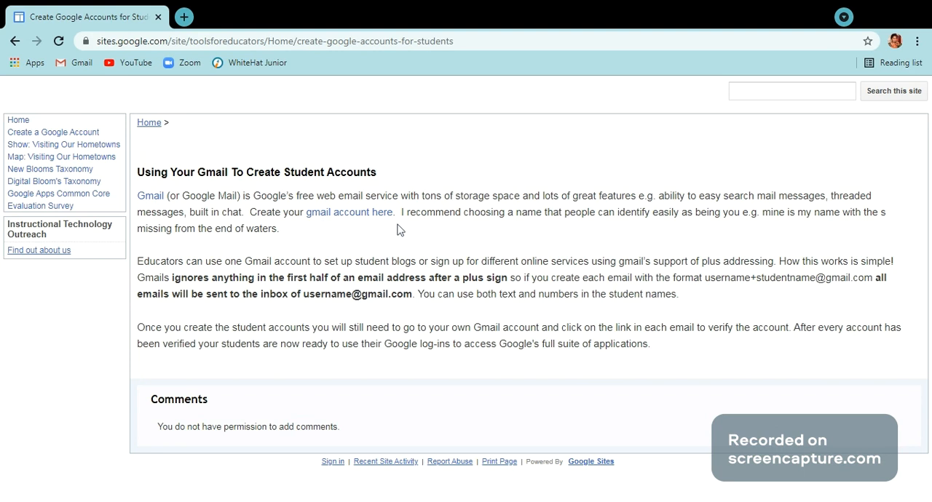
mouse_move(336, 226)
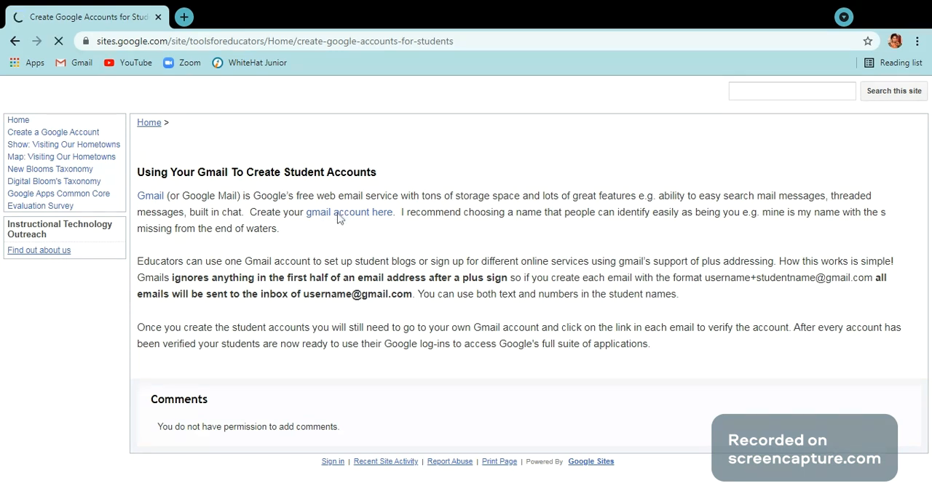
left_click(349, 211)
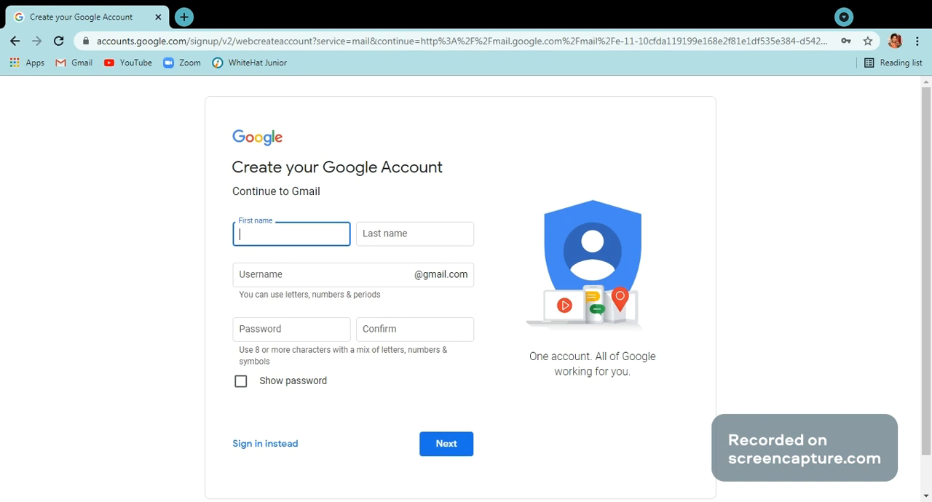
type("m")
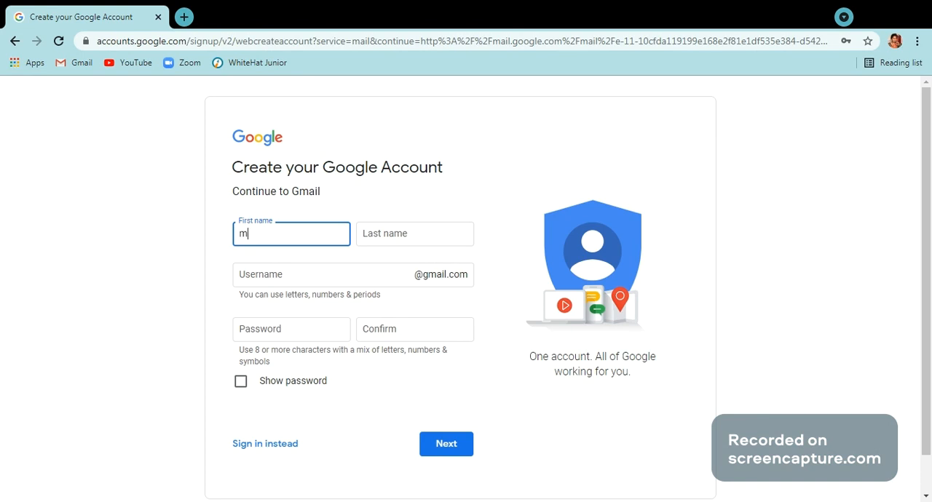
key("Backspace")
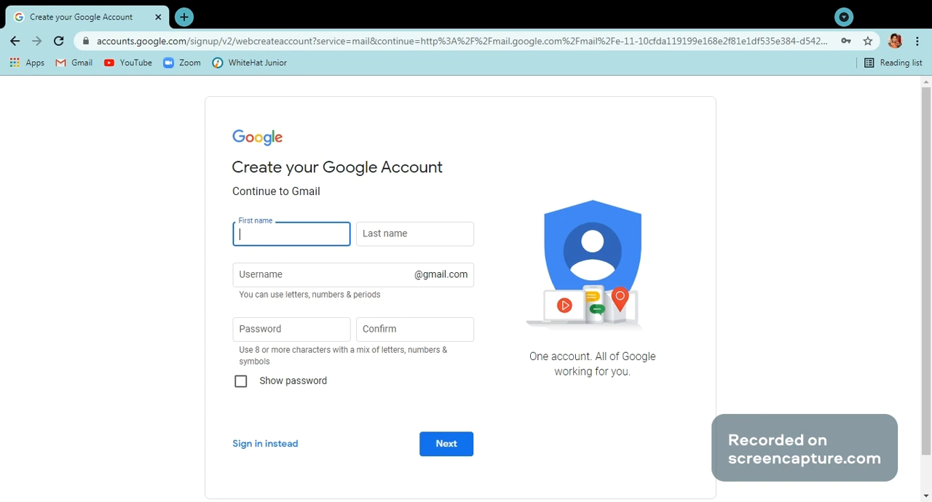
type("Monalis")
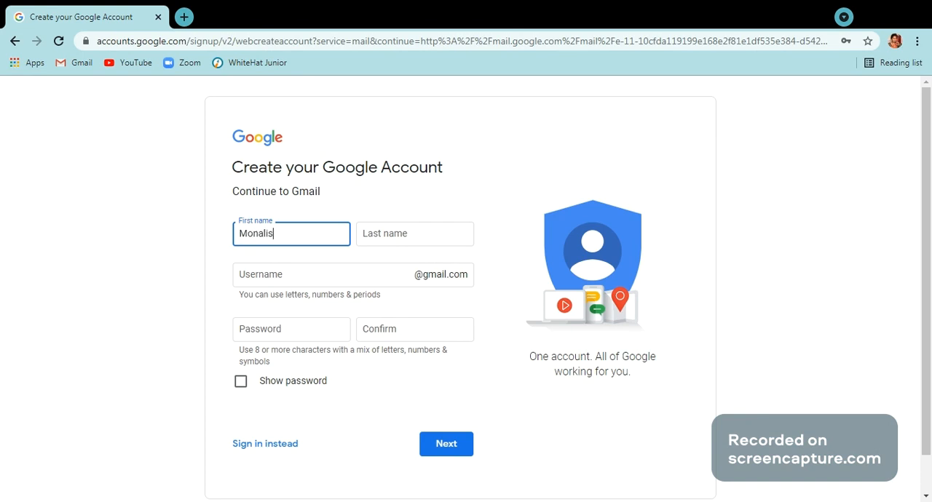
left_click(415, 233)
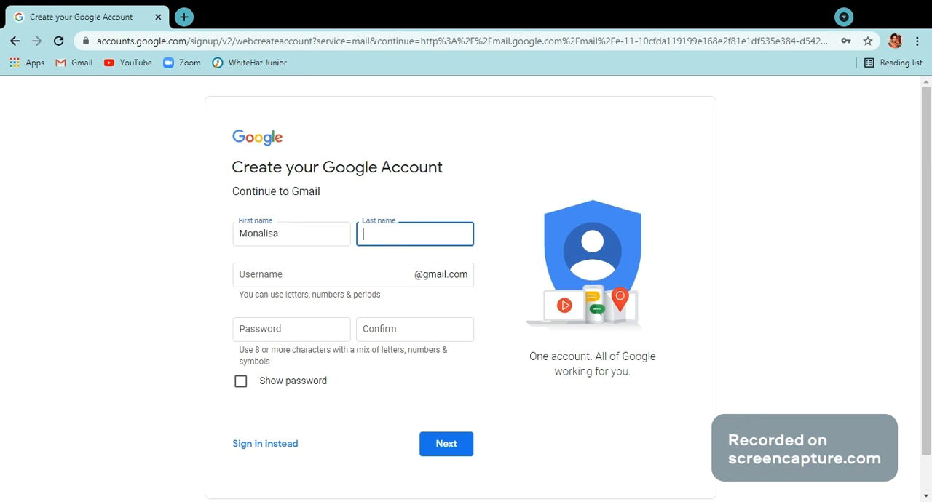
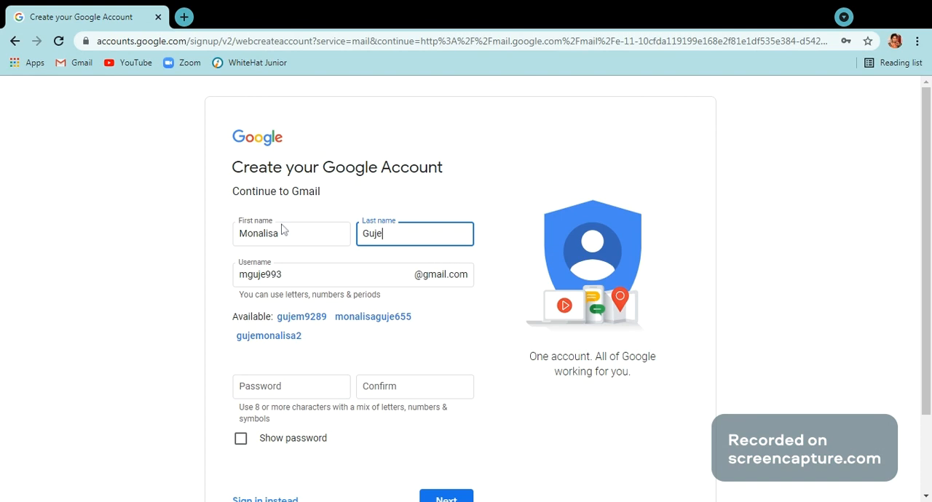
mouse_move(283, 230)
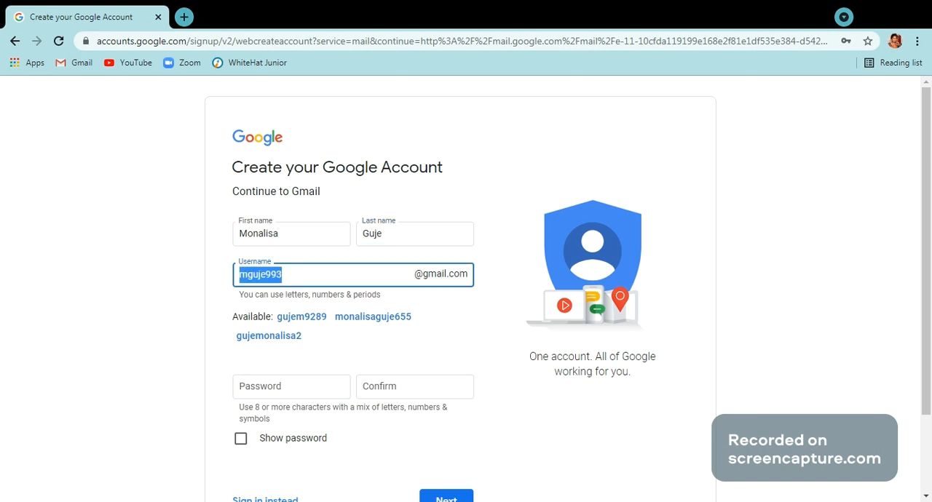
mouse_move(217, 282)
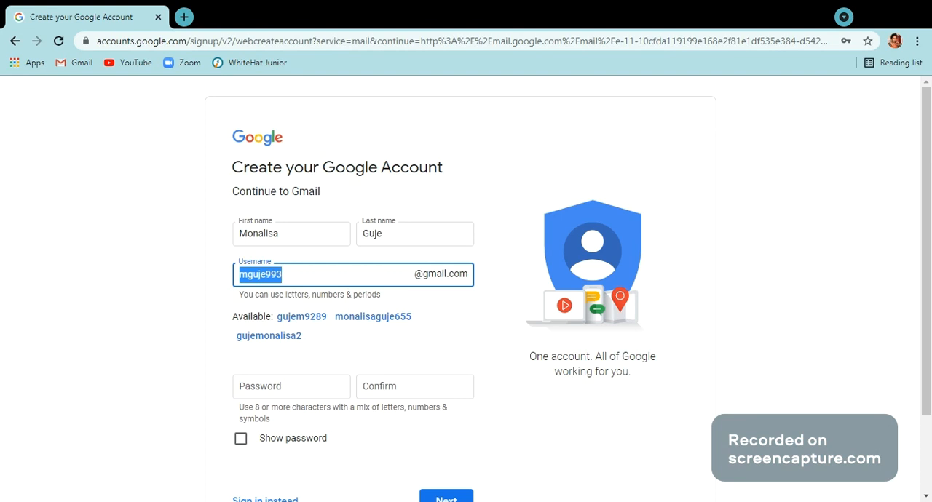
mouse_move(261, 332)
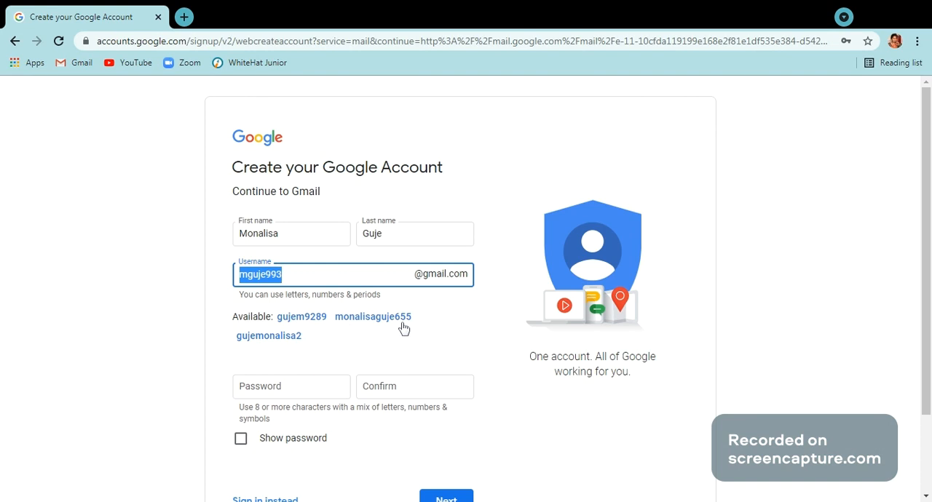
mouse_move(304, 348)
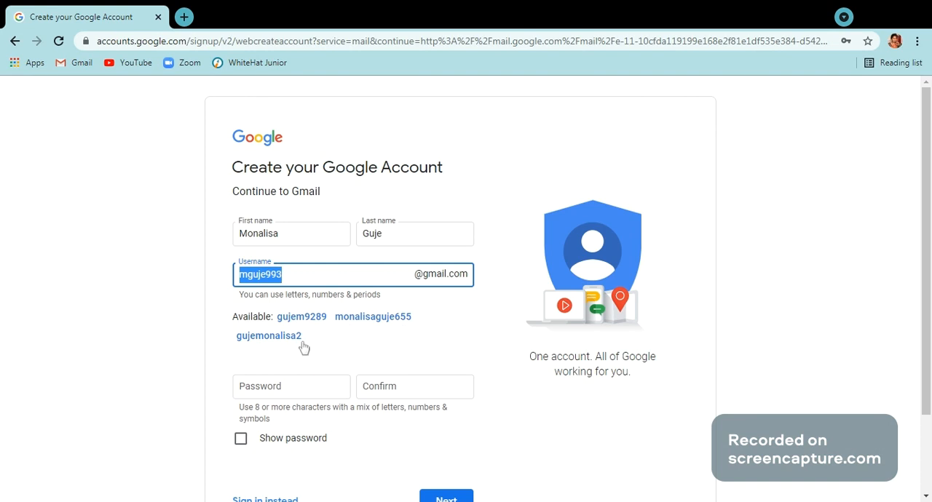
mouse_move(311, 331)
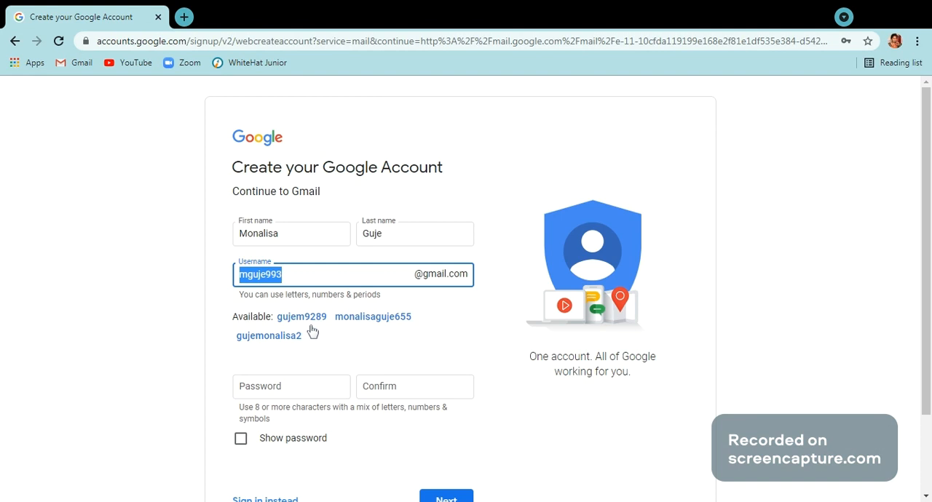
mouse_move(320, 324)
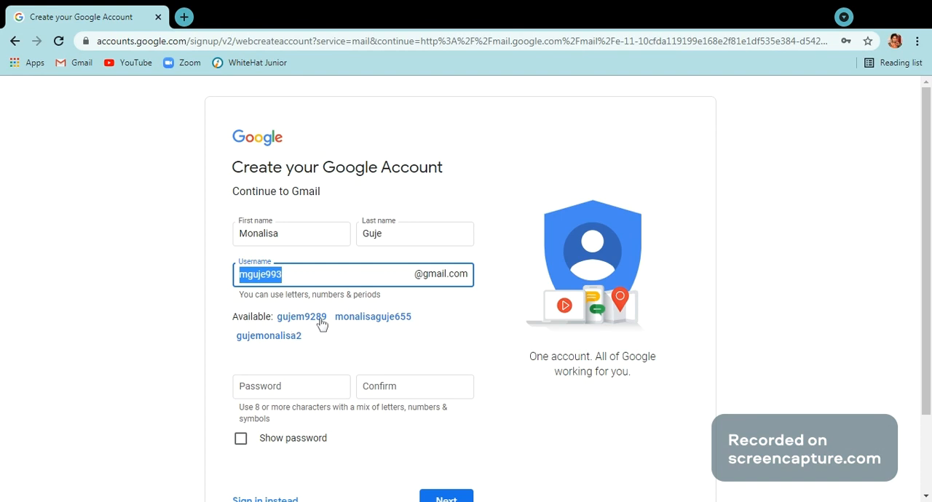
mouse_move(360, 327)
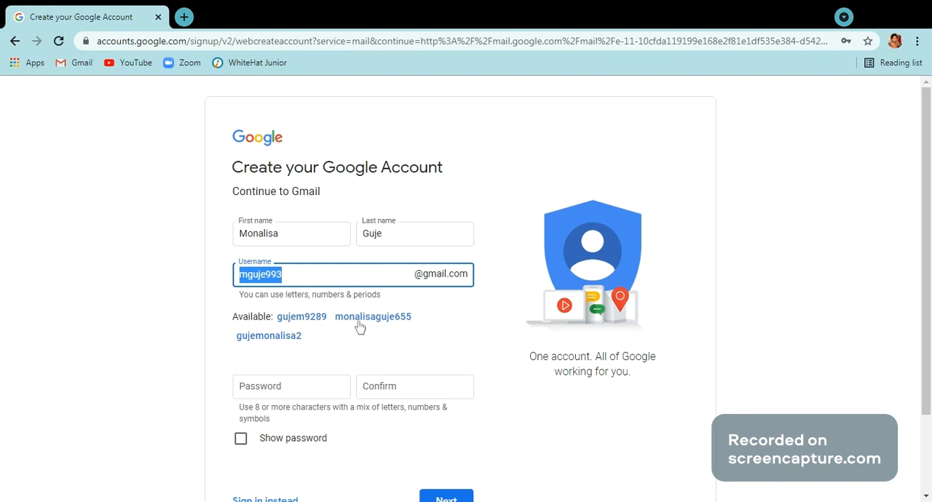
mouse_move(384, 327)
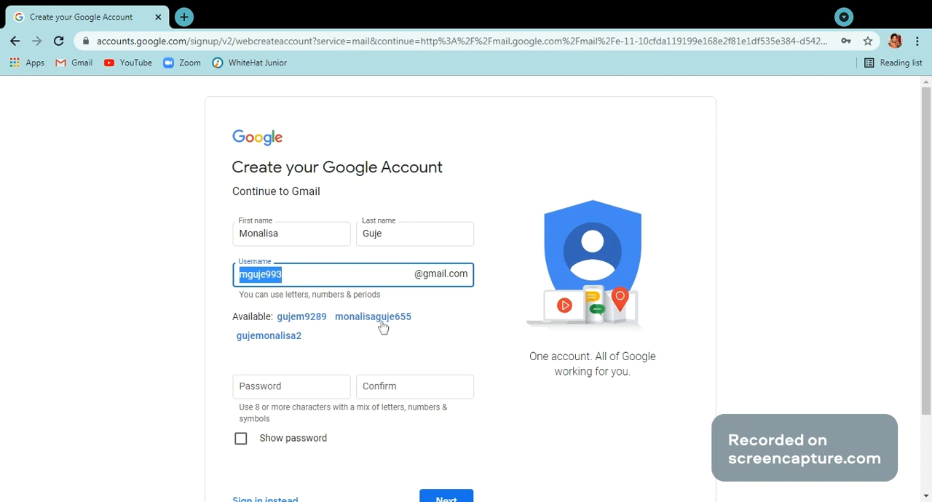
mouse_move(388, 329)
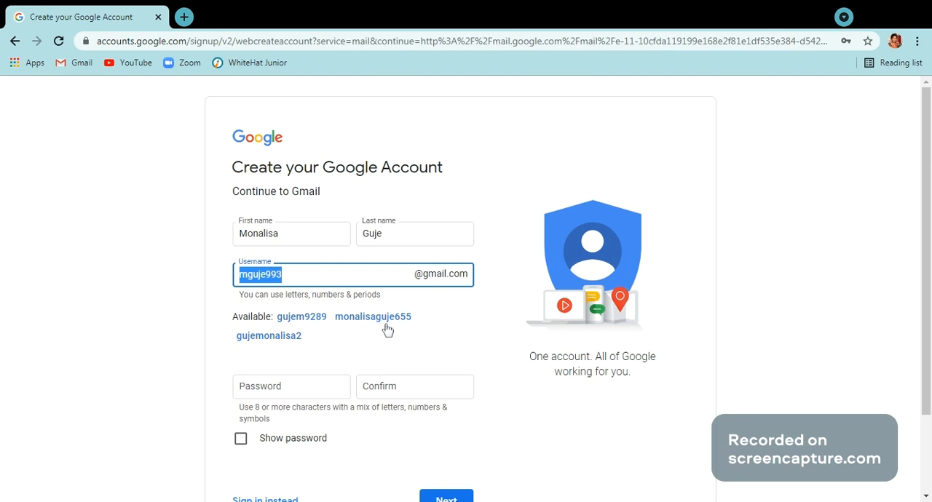
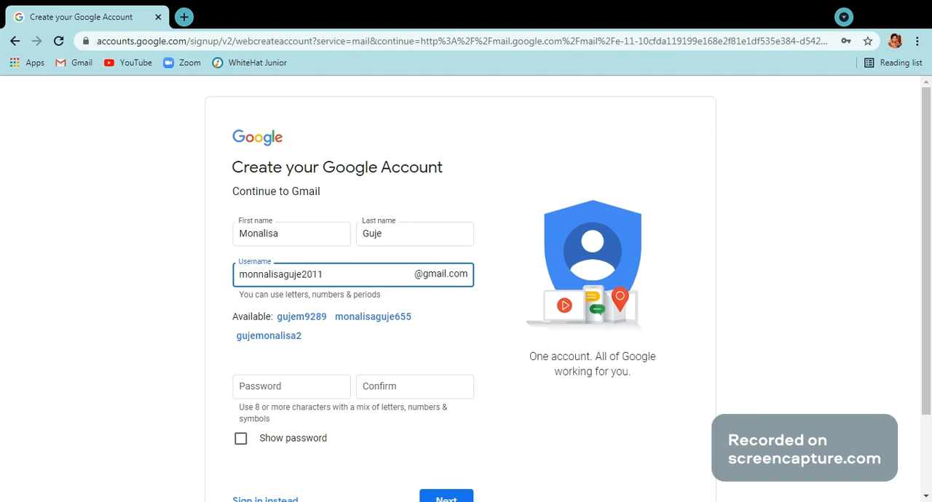
mouse_move(408, 364)
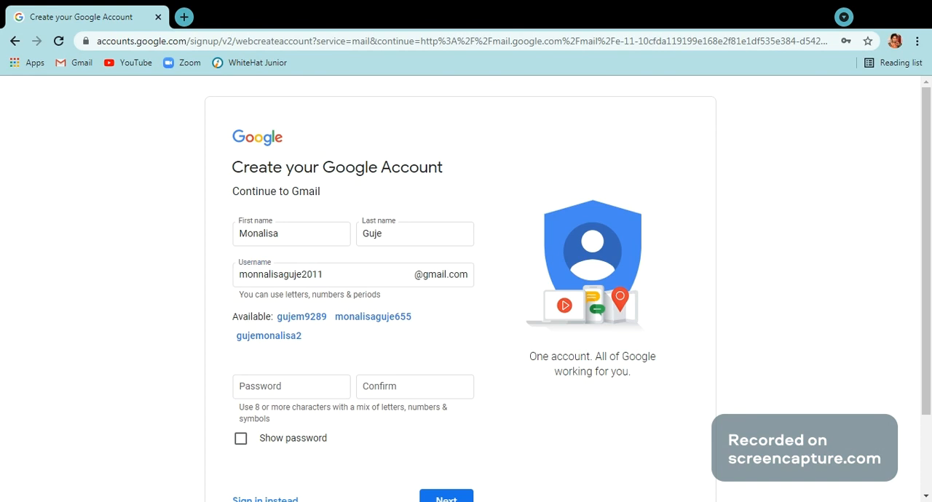
left_click(291, 386)
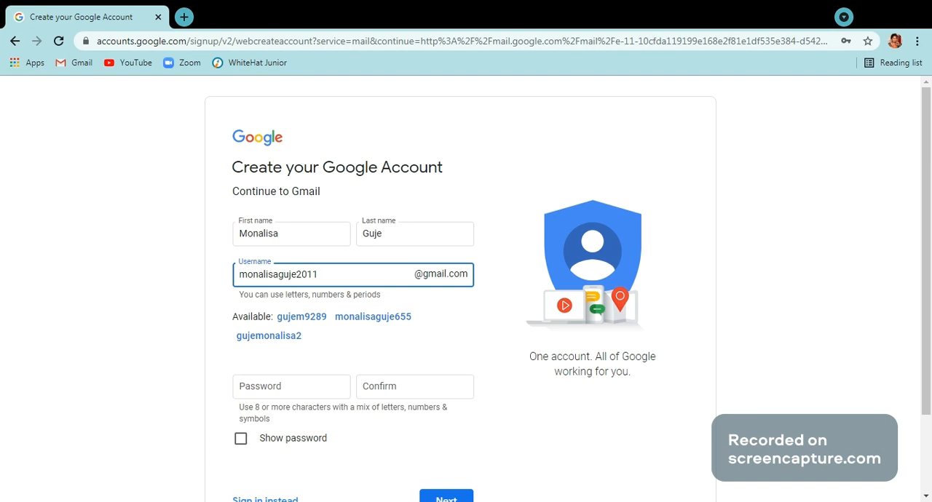
double_click(306, 275)
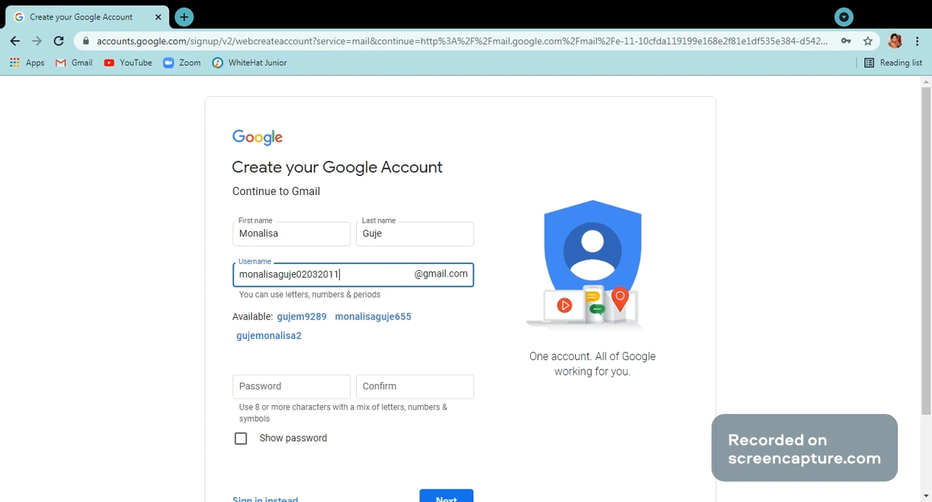
key("Backspace")
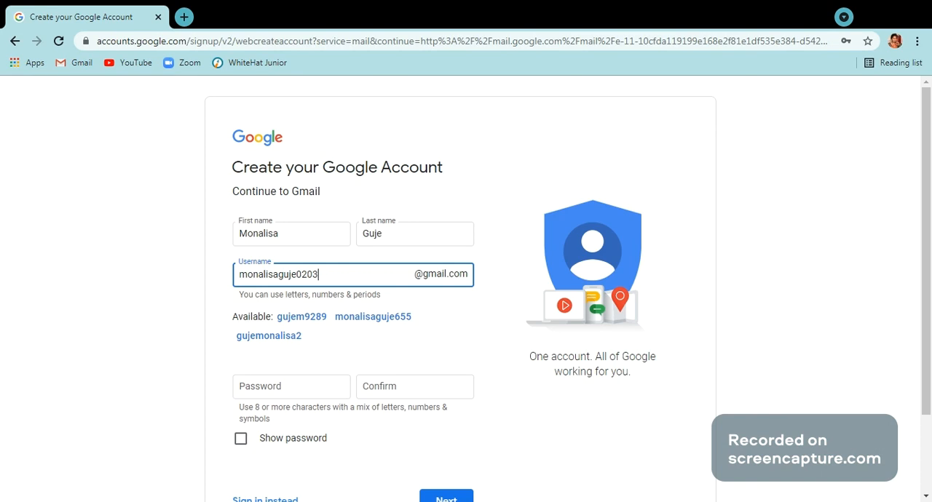
key("BackSpace")
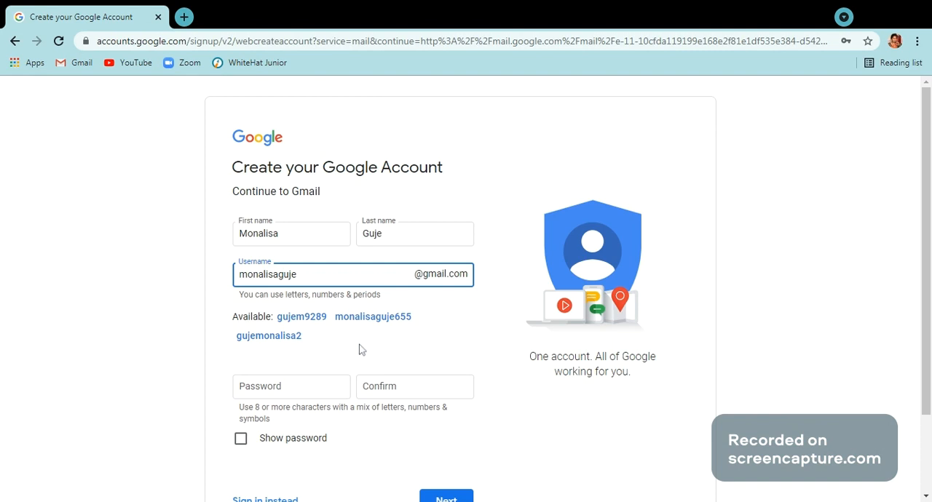
mouse_move(289, 318)
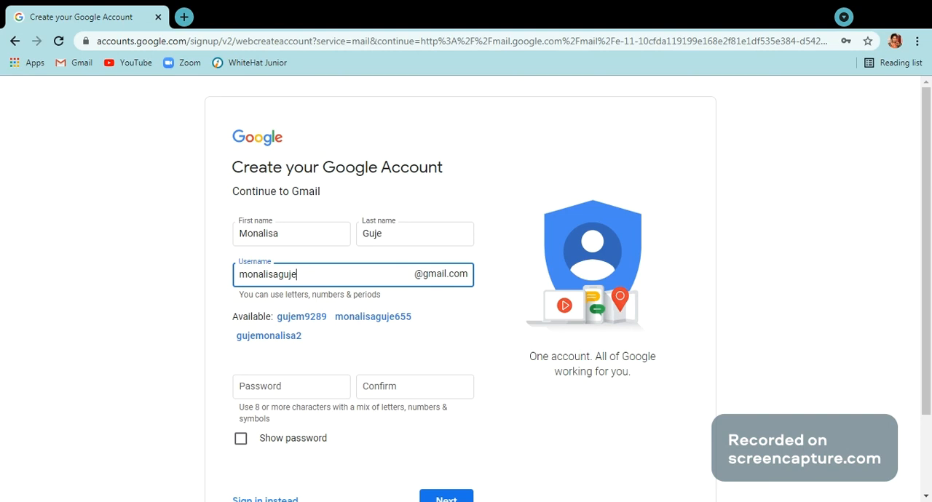
type("2011")
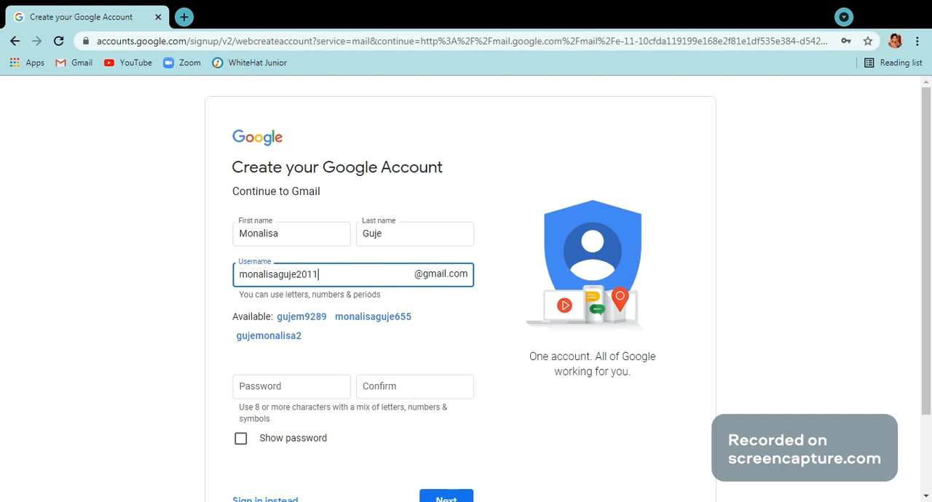
mouse_move(317, 349)
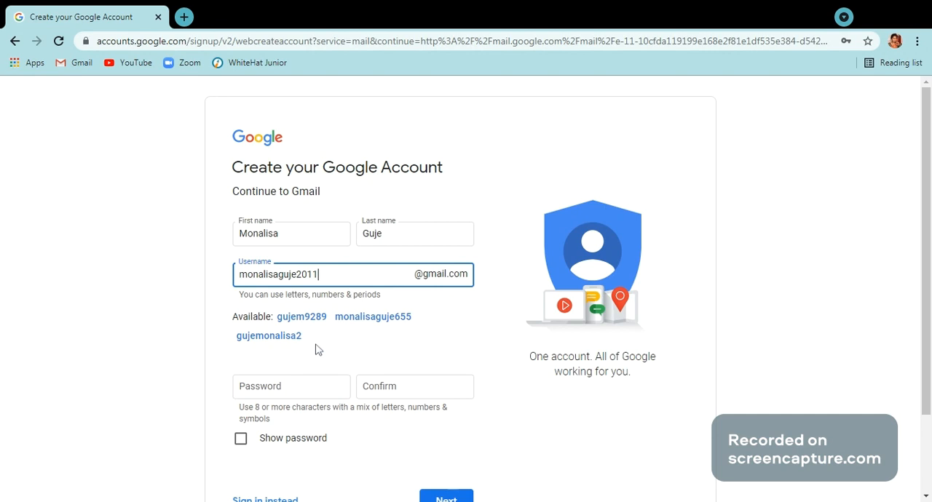
Enter and confirm a password, show it as plain text, and submit
left_click(291, 386)
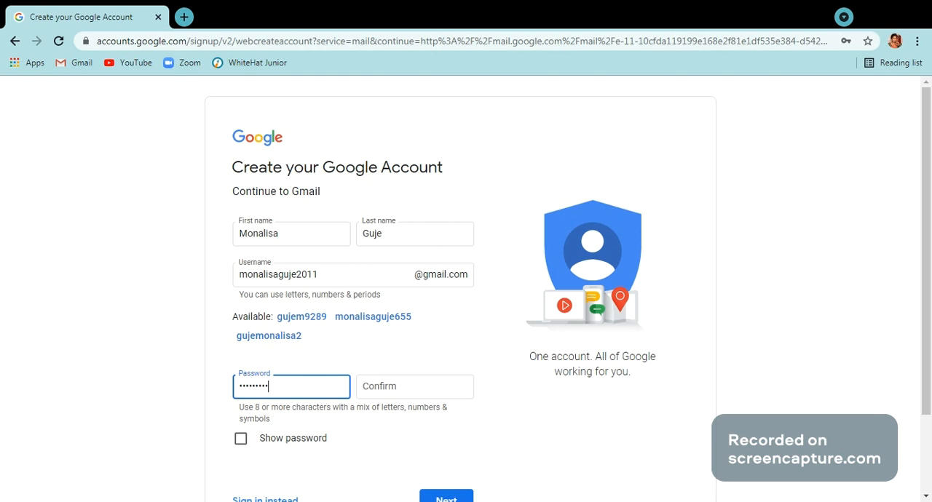
left_click(414, 386)
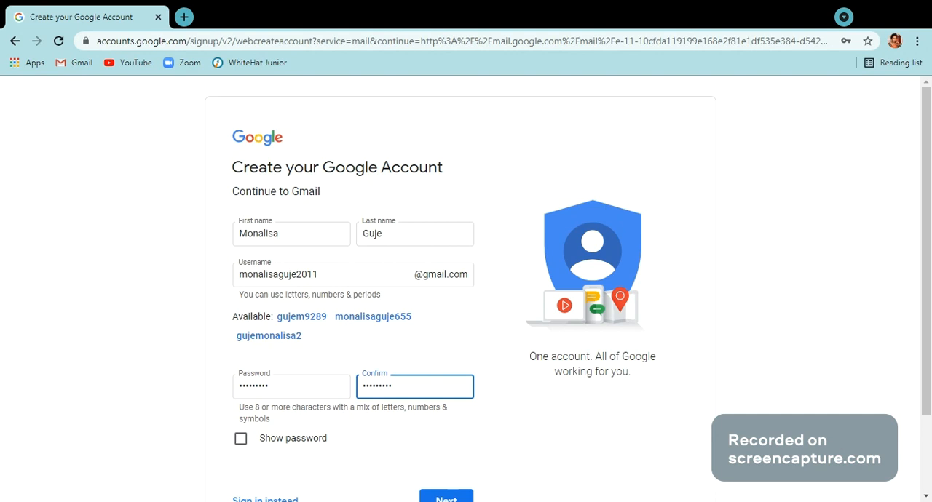
left_click(240, 438)
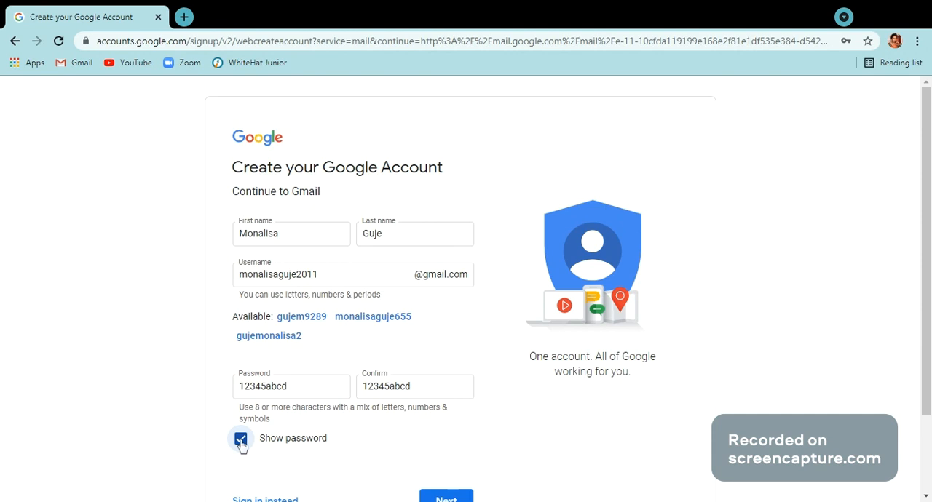
left_click(240, 439)
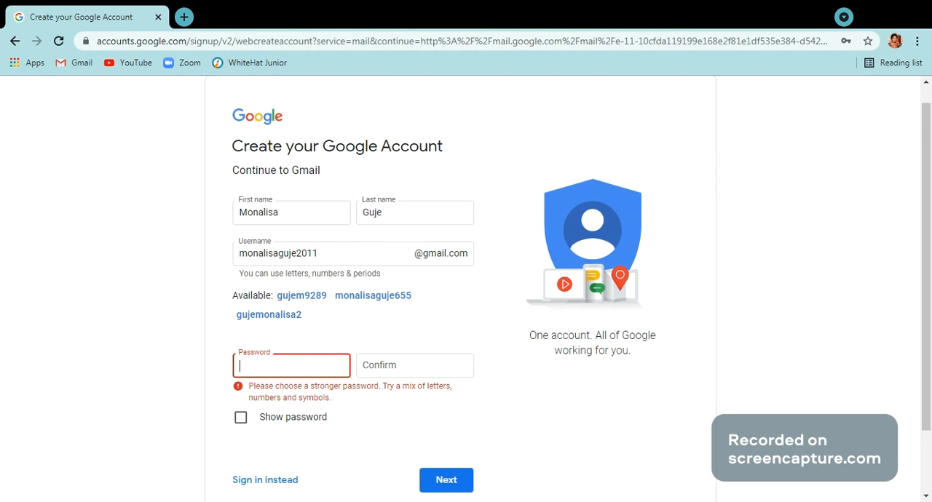
mouse_move(392, 401)
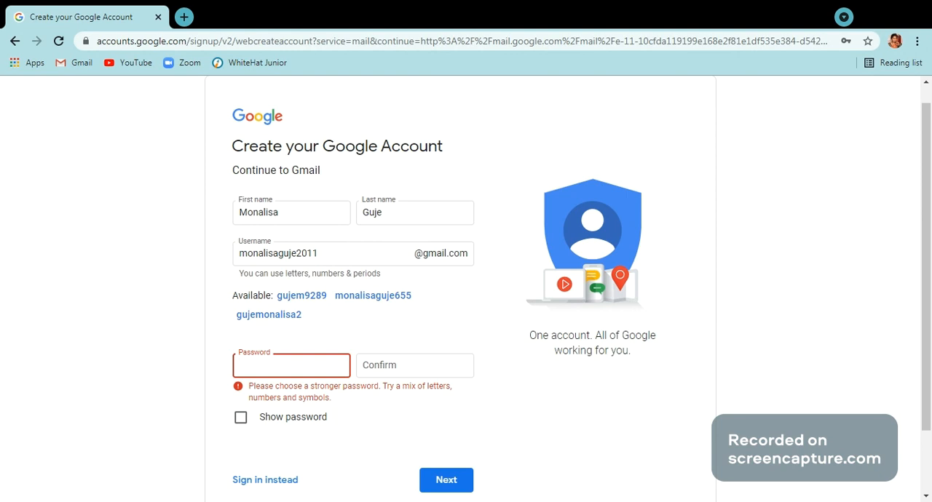
type("••••")
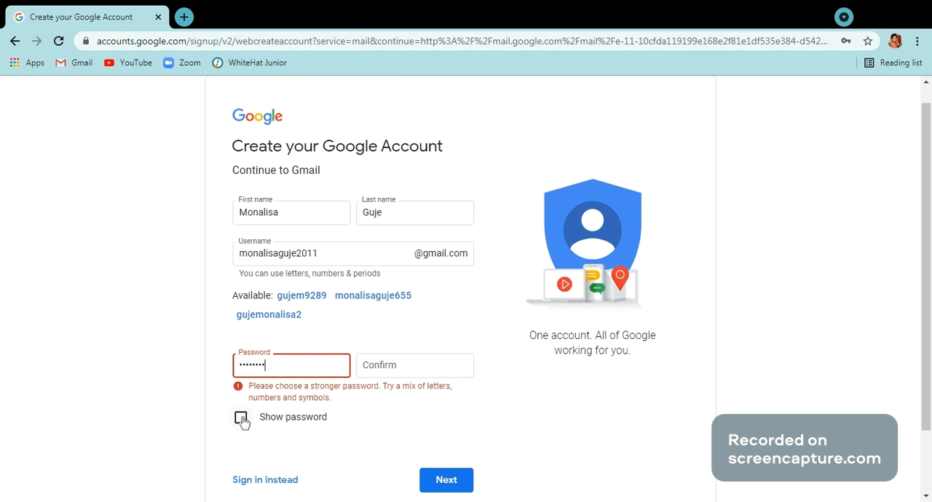
left_click(241, 417)
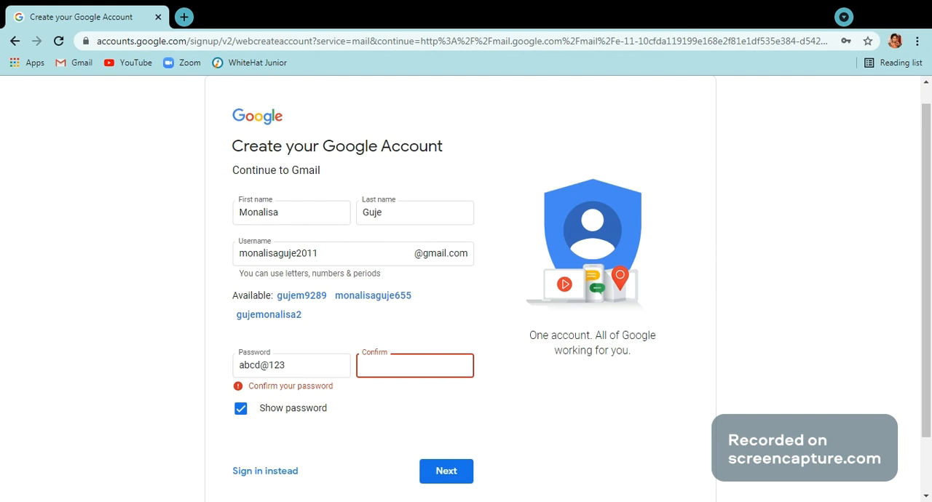
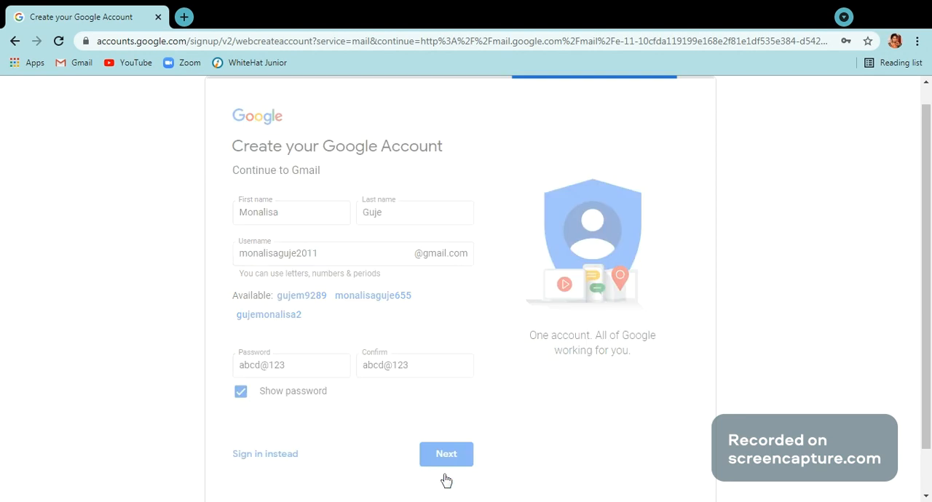
left_click(445, 454)
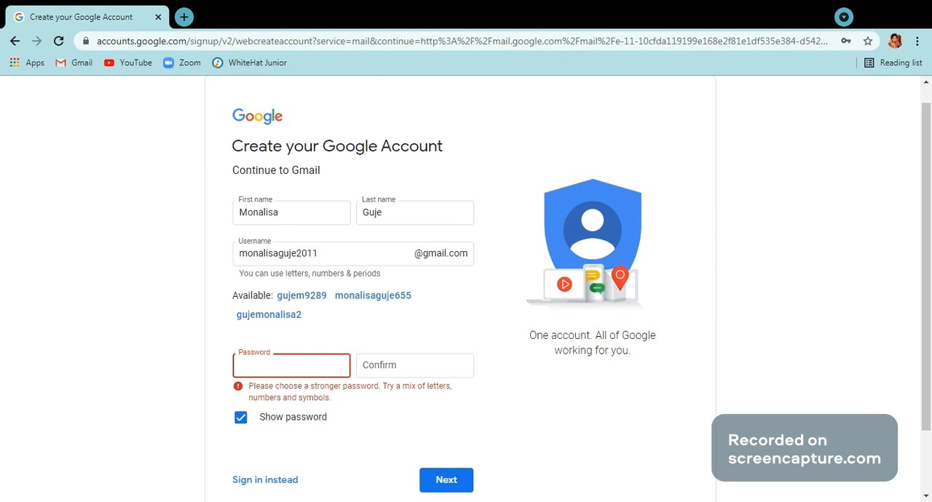
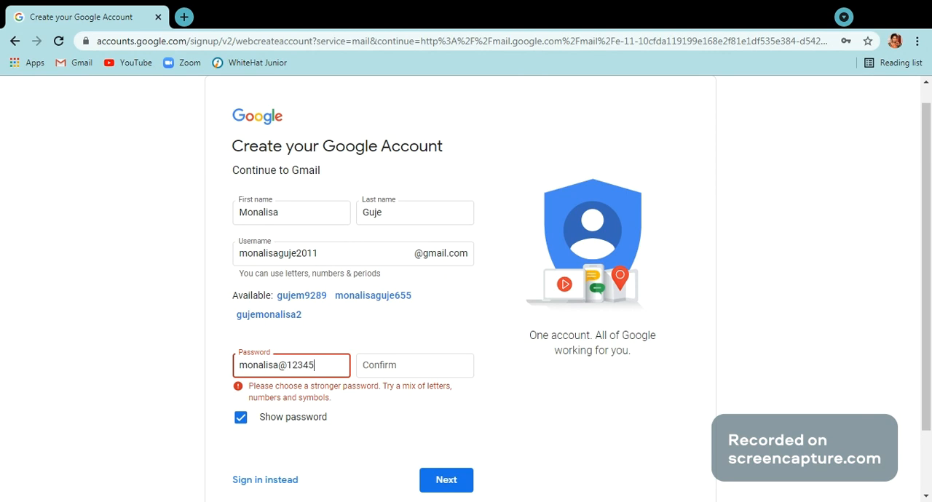
left_click(415, 364)
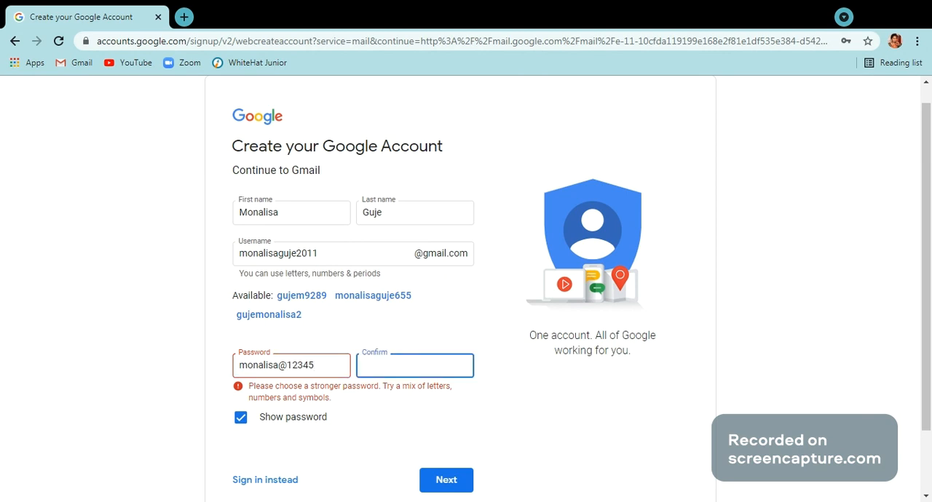
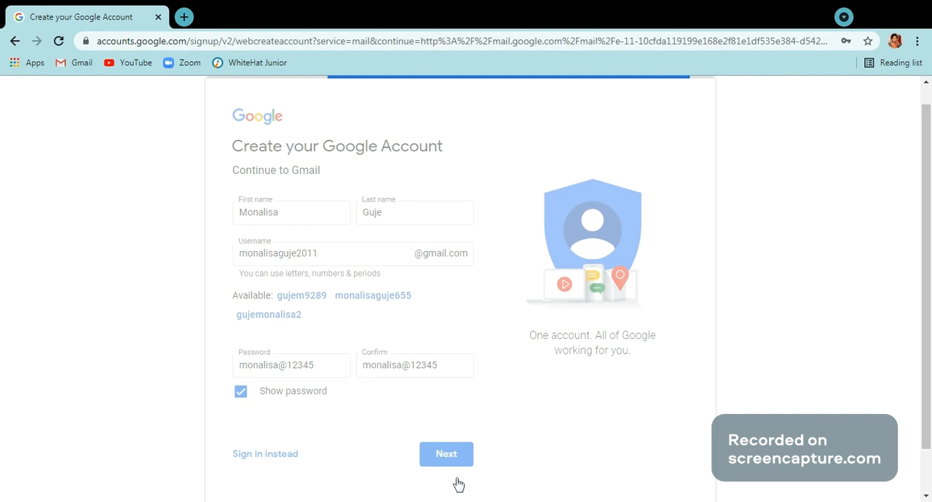
left_click(445, 454)
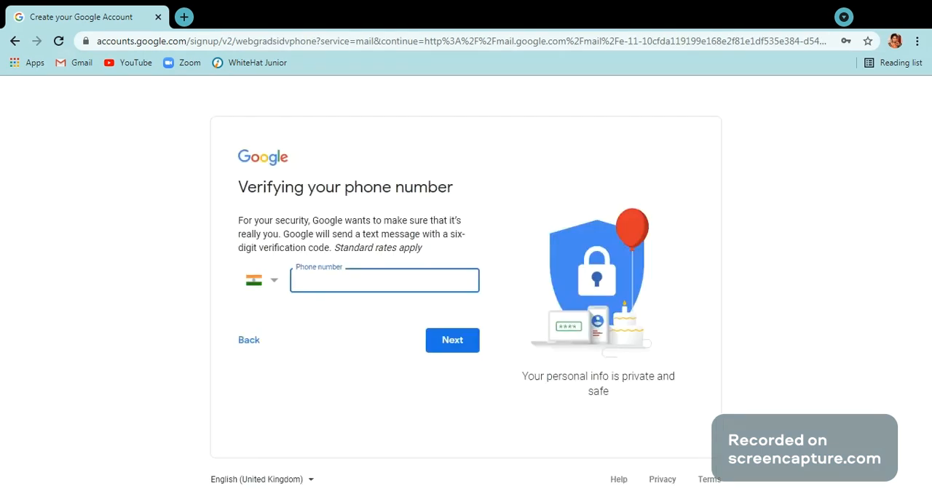
mouse_move(345, 213)
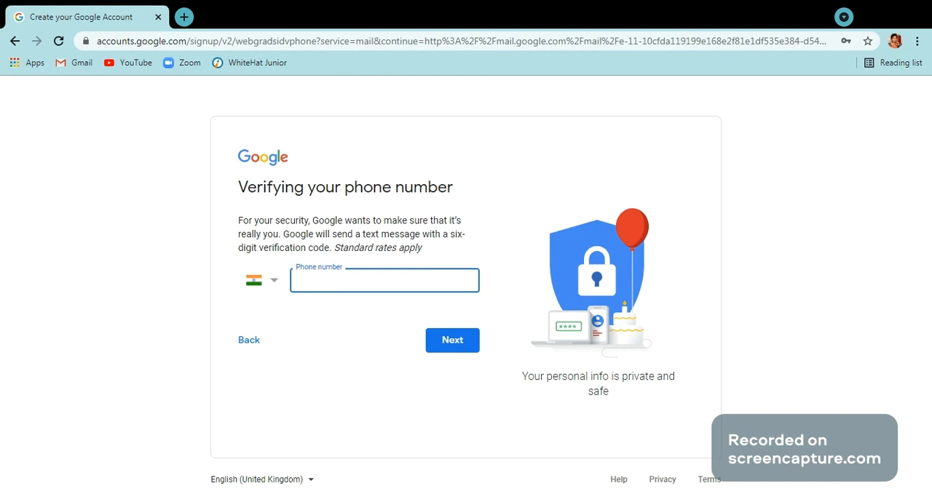
left_click(384, 280)
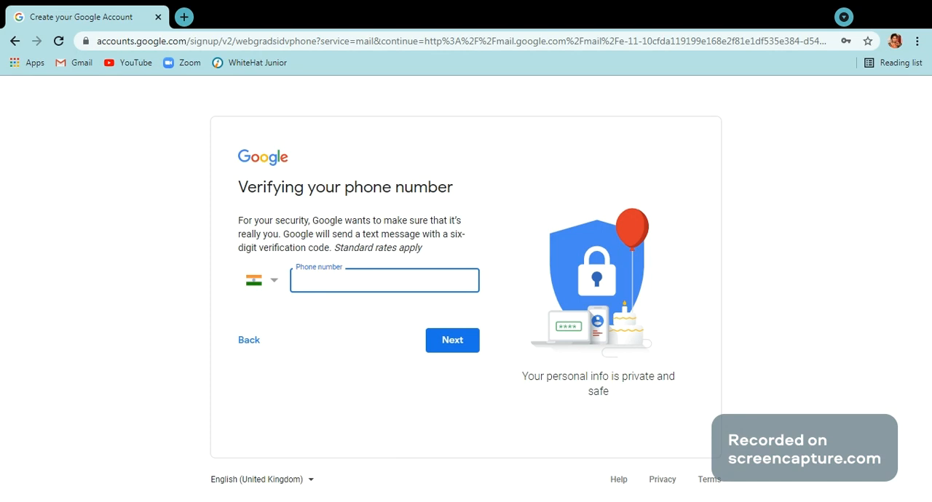
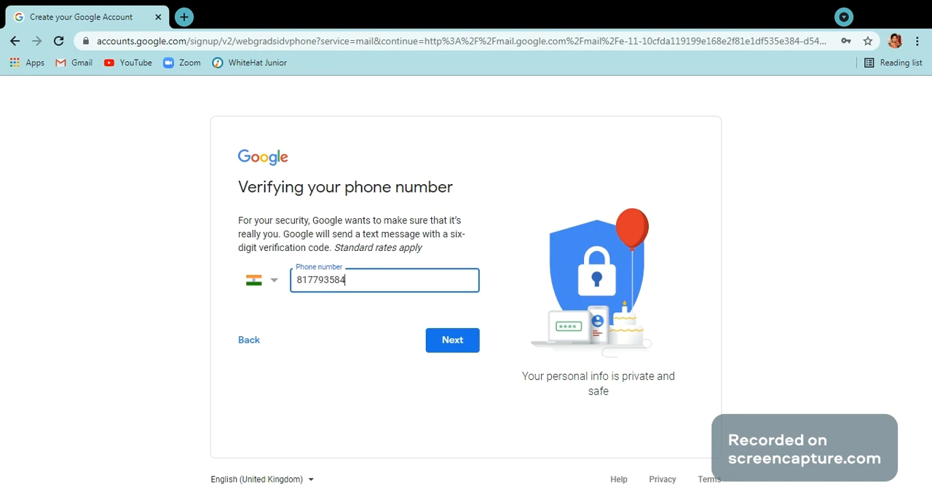
left_click(452, 340)
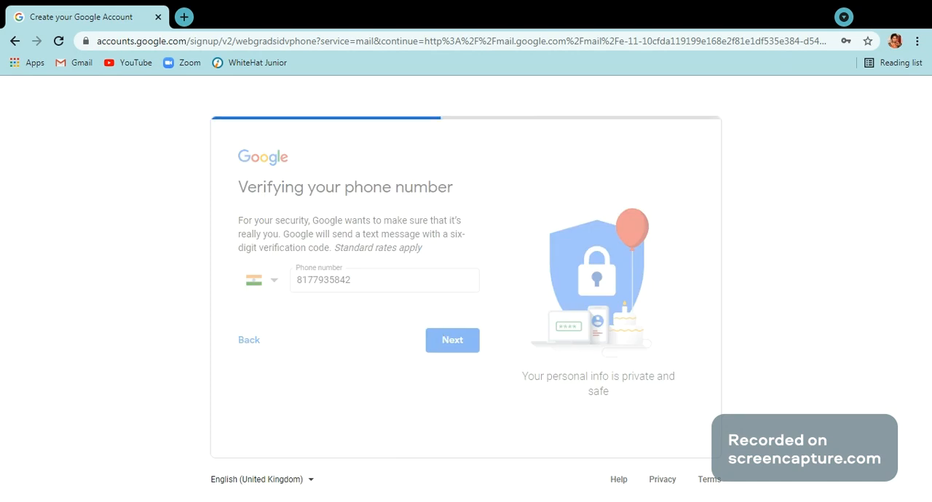
left_click(452, 340)
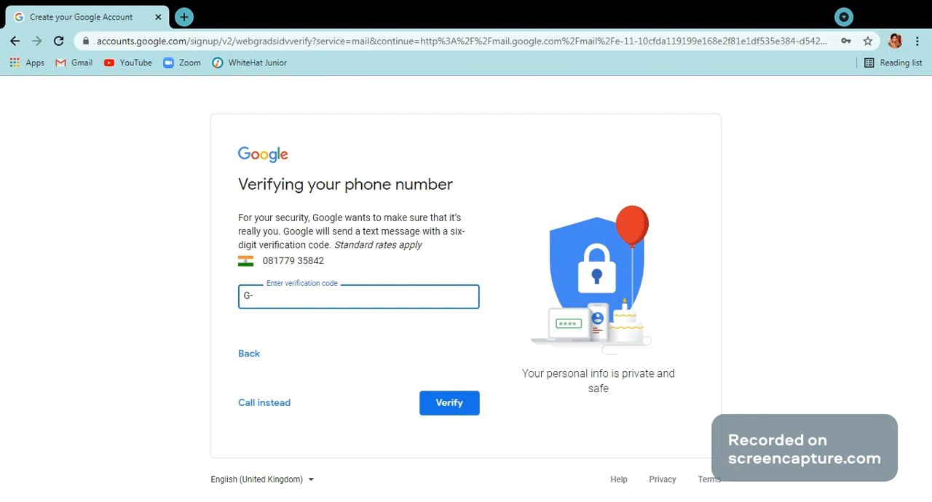
mouse_move(351, 324)
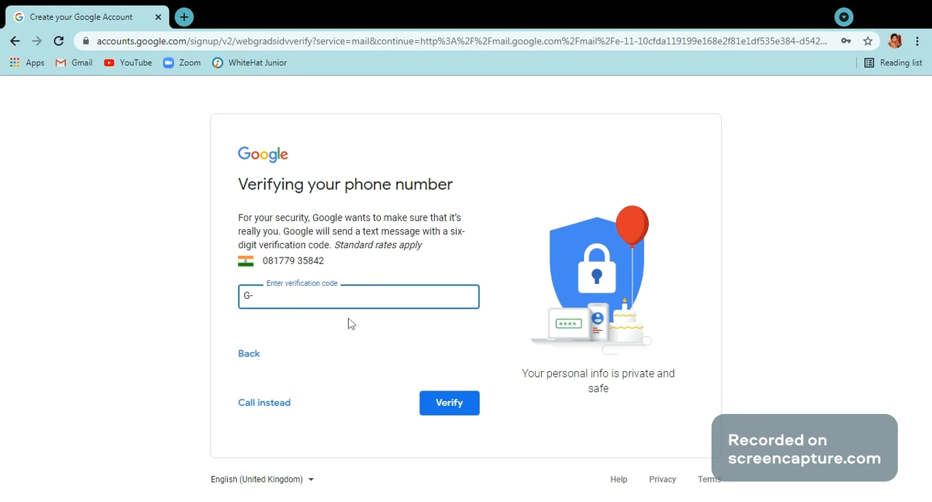
mouse_move(351, 324)
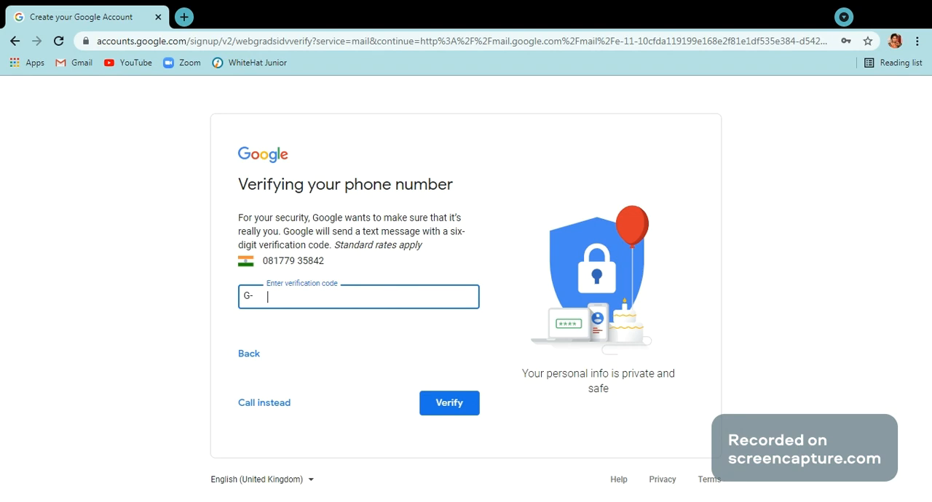
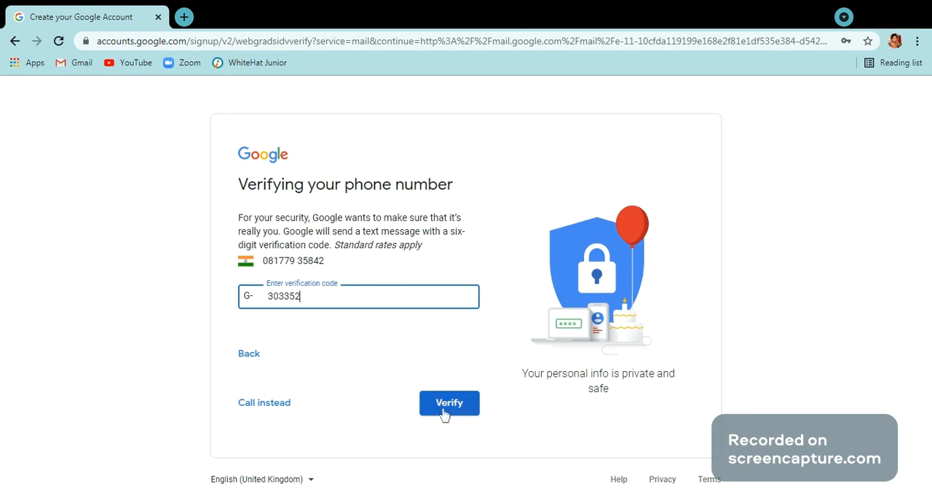
left_click(448, 403)
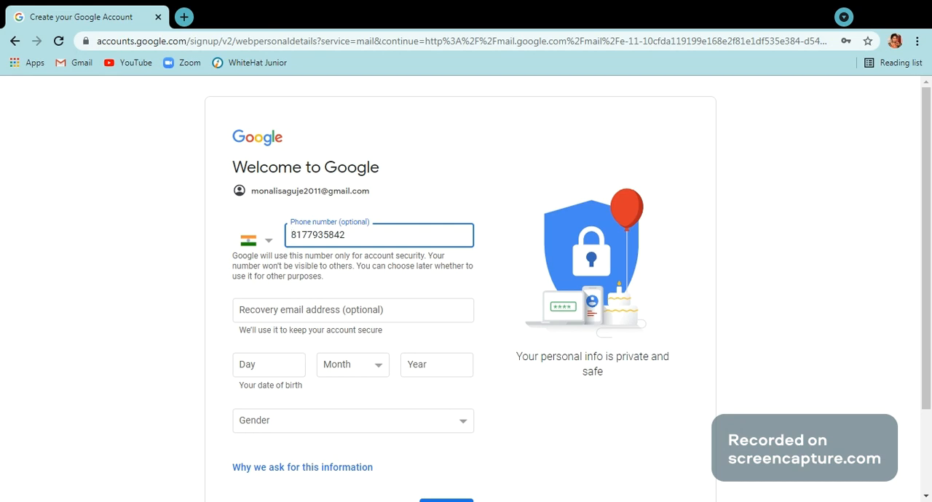
Enter birth date 02 March 2010, choose gender Female, and submit
left_click(269, 365)
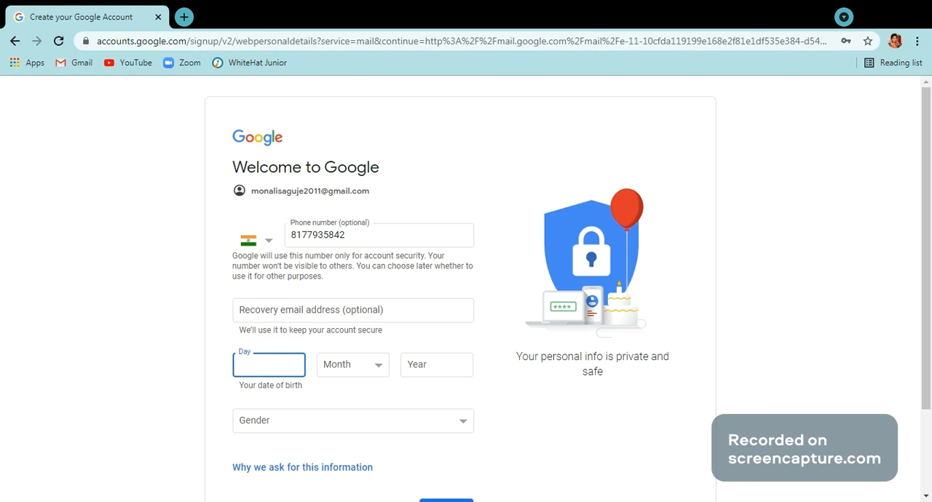
type("02")
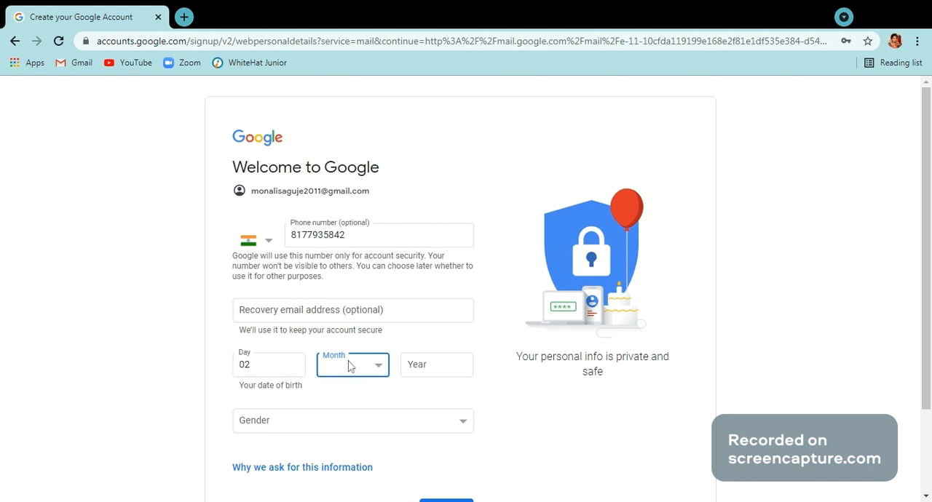
mouse_move(347, 346)
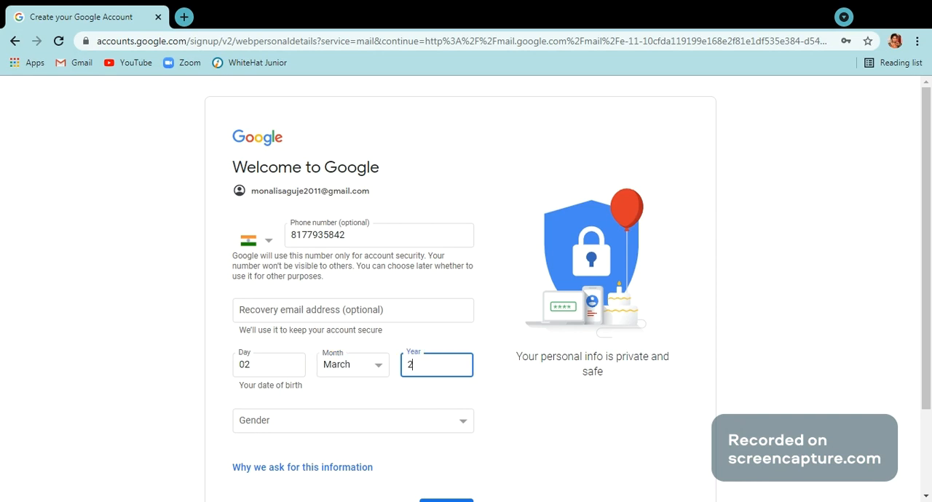
type("010")
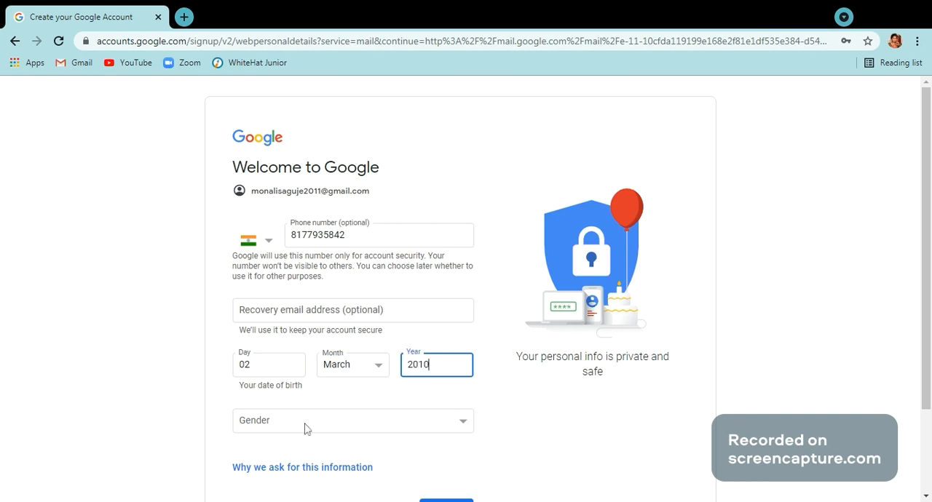
left_click(352, 420)
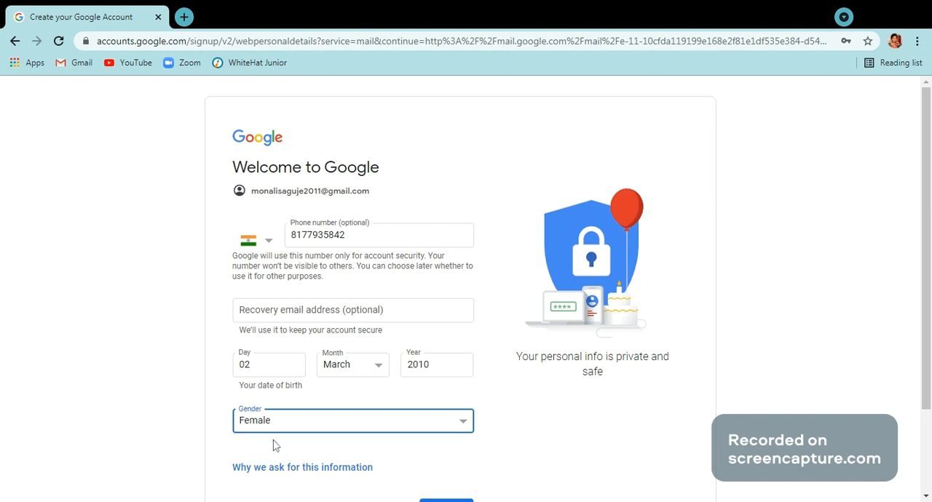
scroll("down", 3)
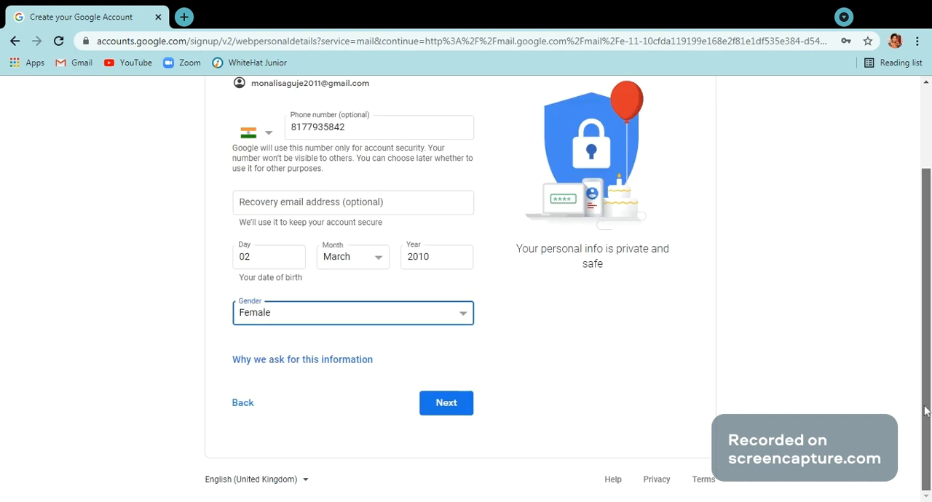
left_click(446, 403)
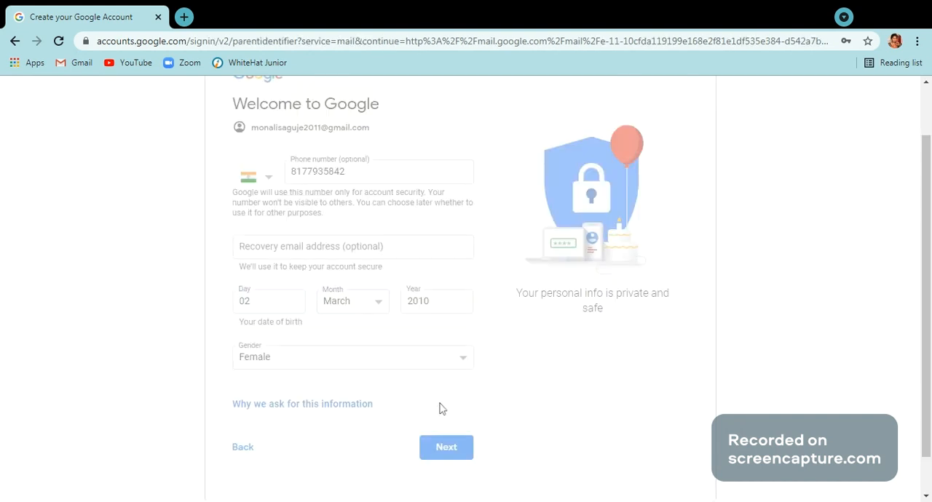
left_click(446, 447)
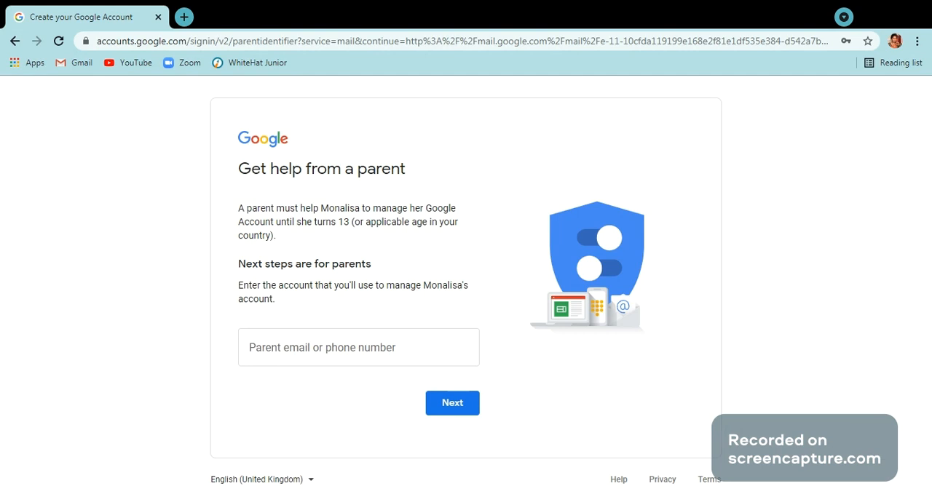
left_click(358, 348)
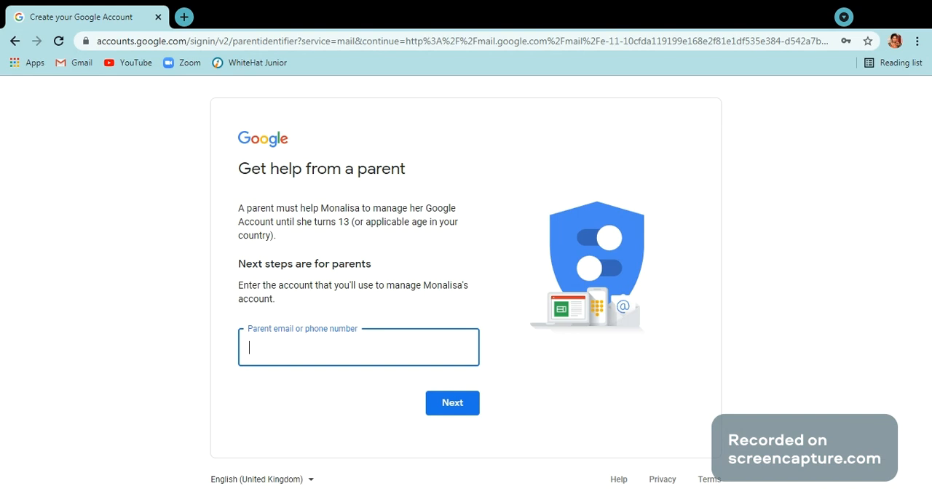
mouse_move(485, 412)
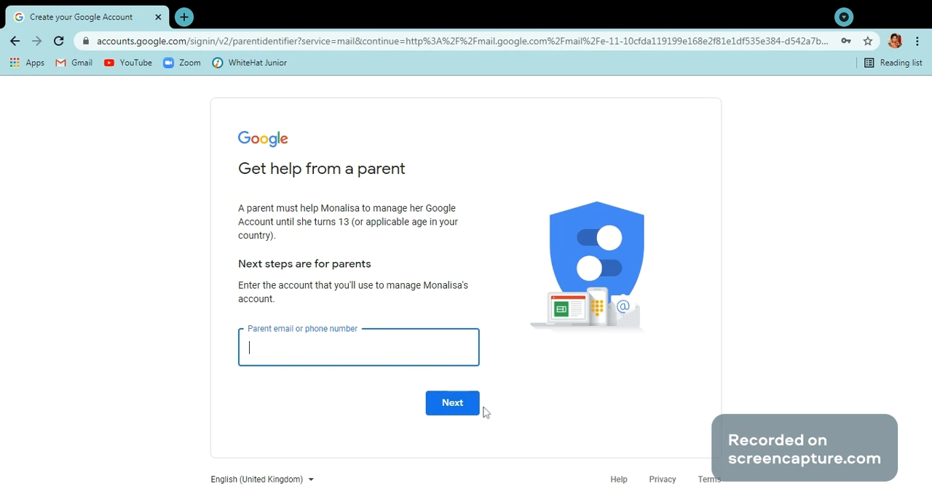
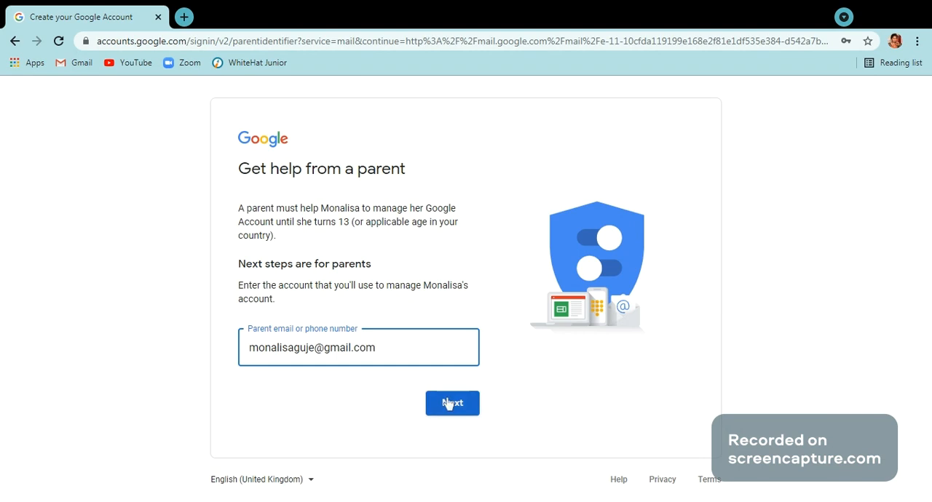
left_click(452, 403)
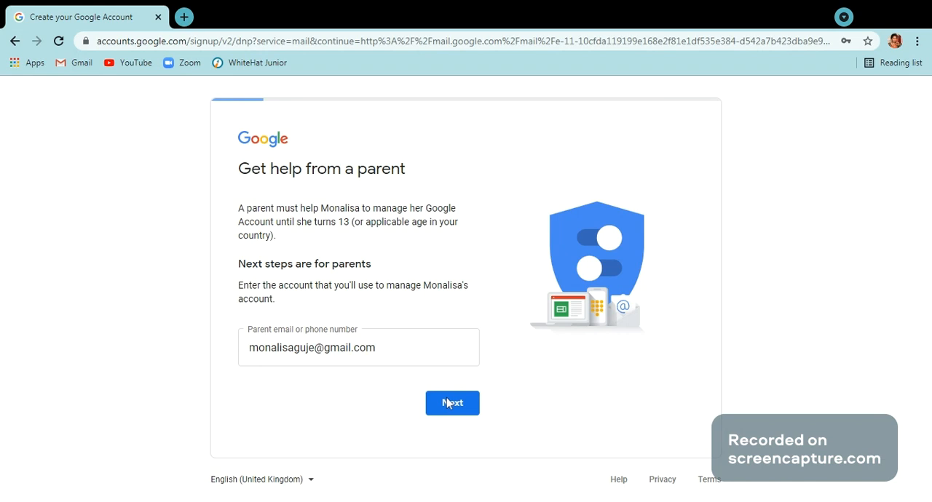
Review the consent page, tick the parental consent statement, and agree
left_click(451, 403)
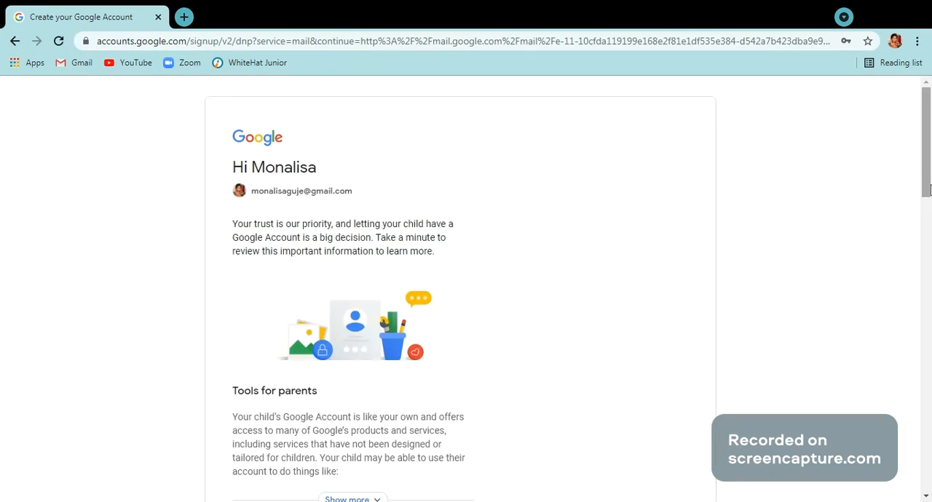
scroll("down", 3)
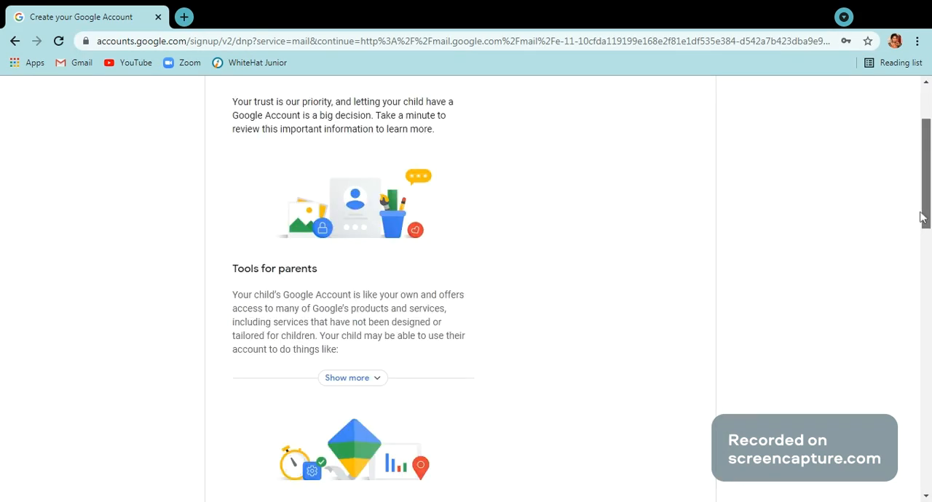
scroll("up", 3)
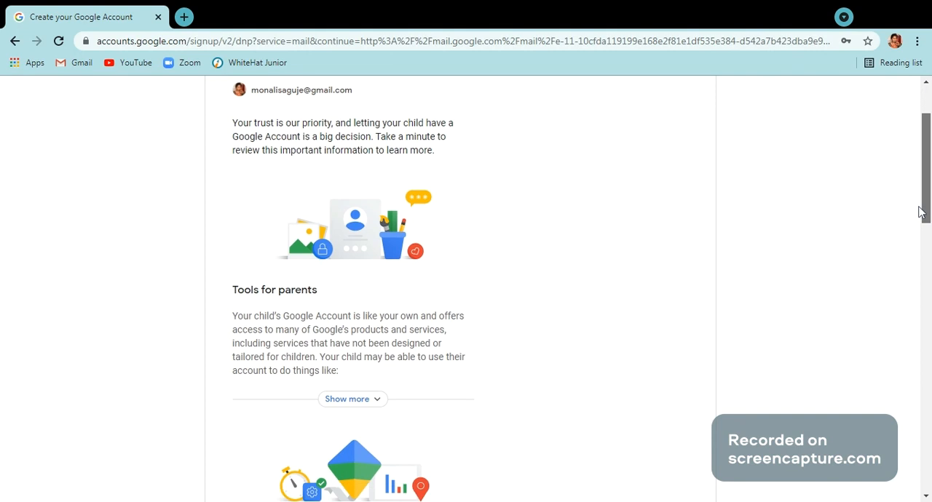
scroll("down", 3)
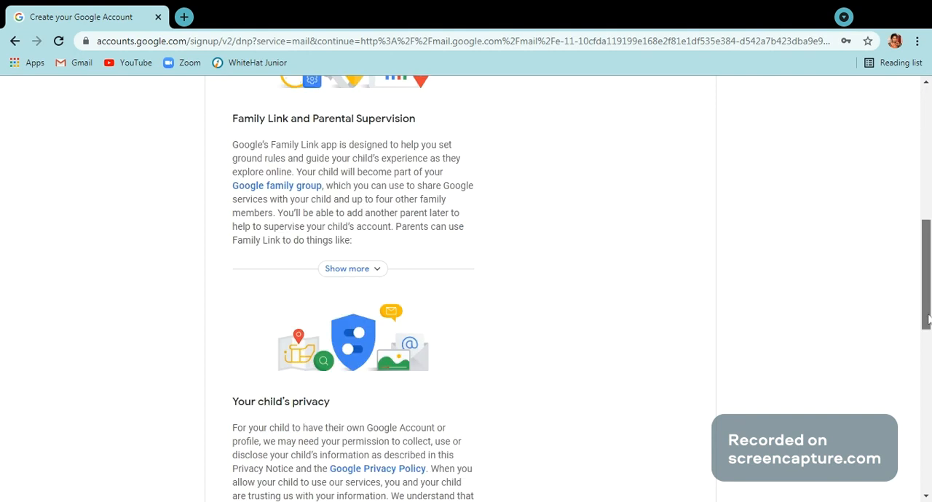
scroll("down", 3)
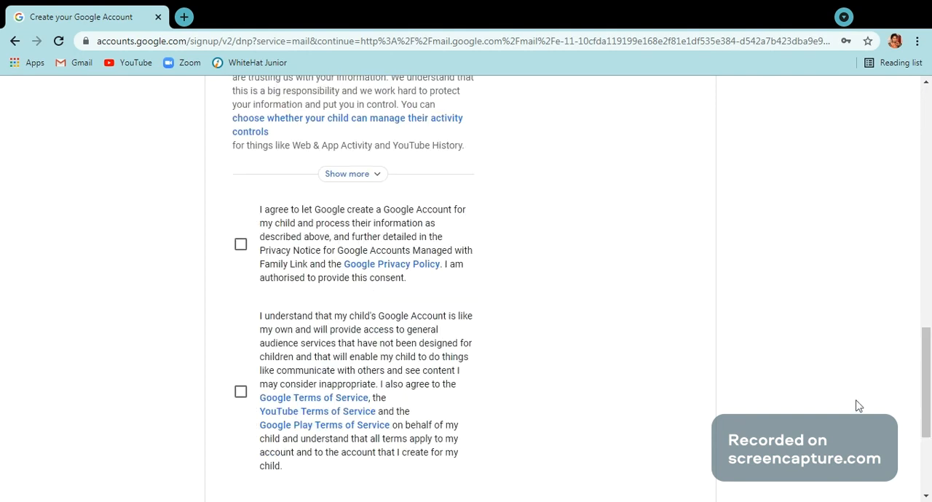
left_click(241, 244)
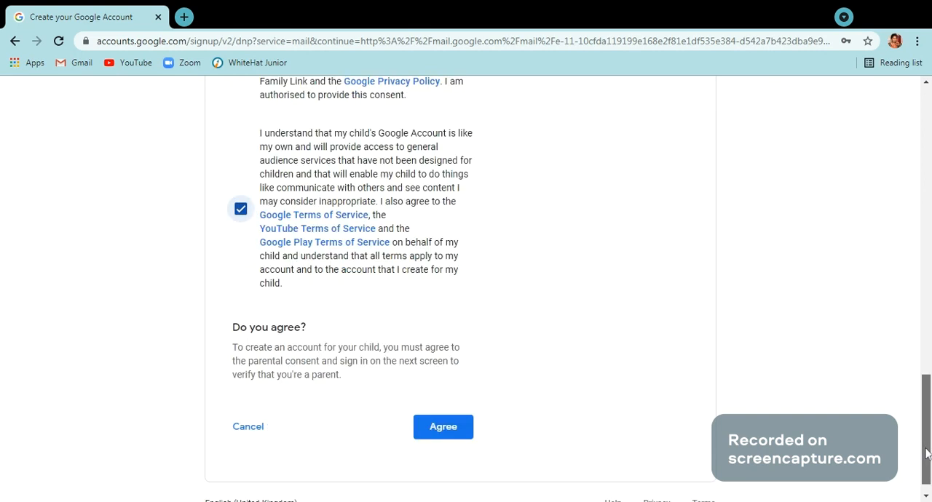
scroll("down", 3)
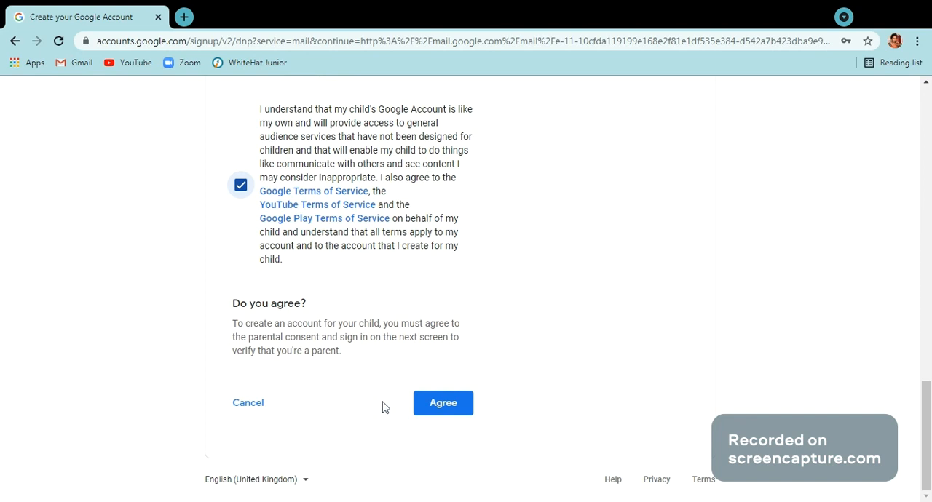
mouse_move(382, 153)
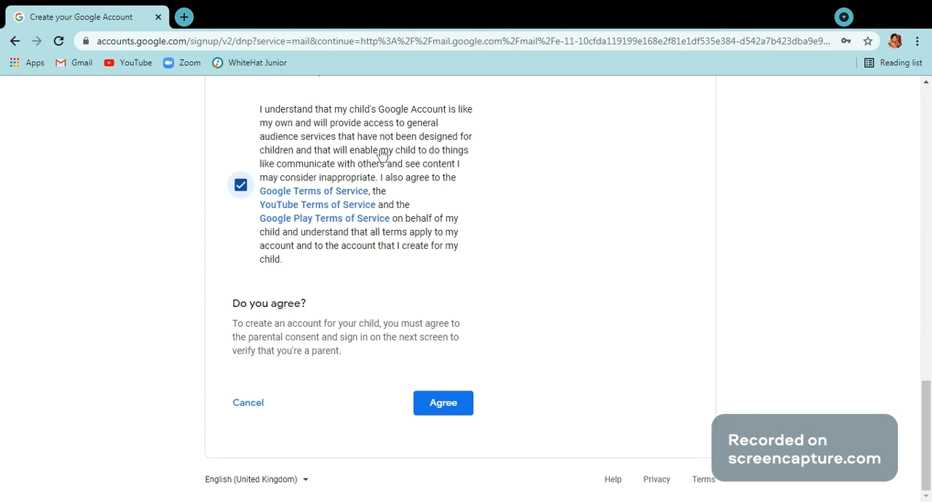
left_click(443, 403)
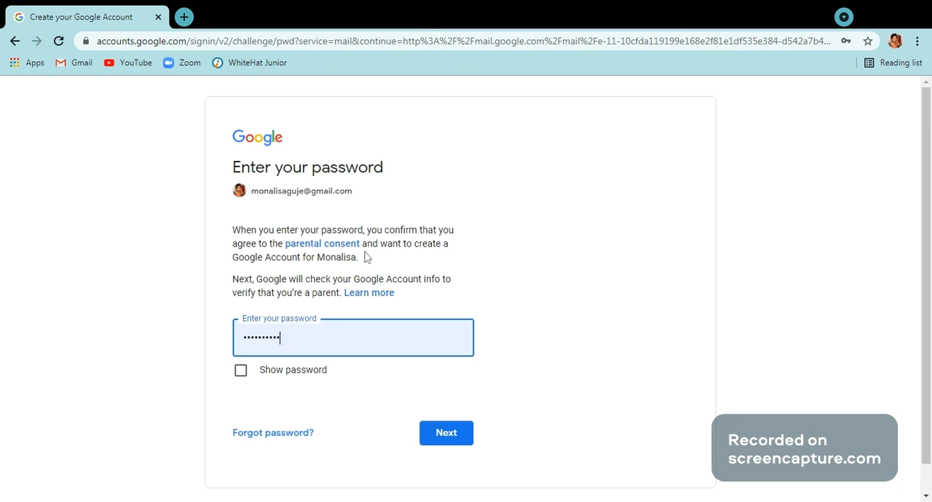
mouse_move(287, 271)
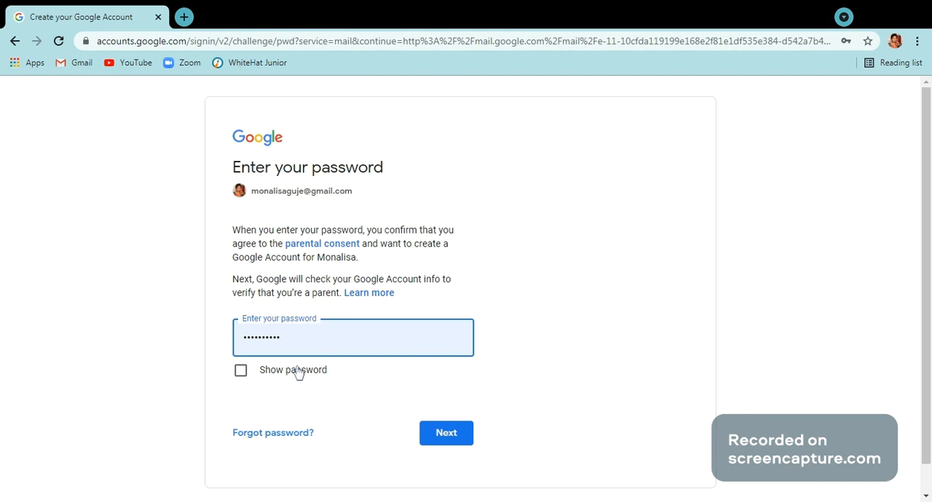
left_click(241, 370)
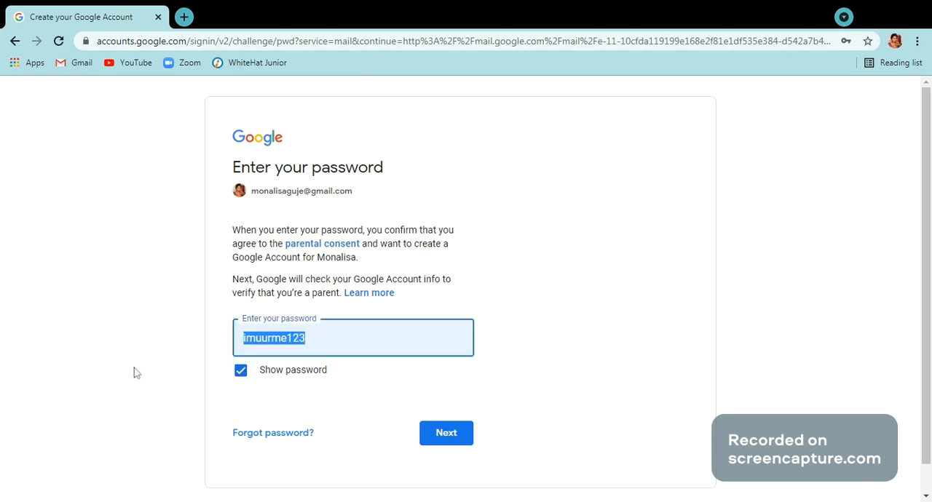
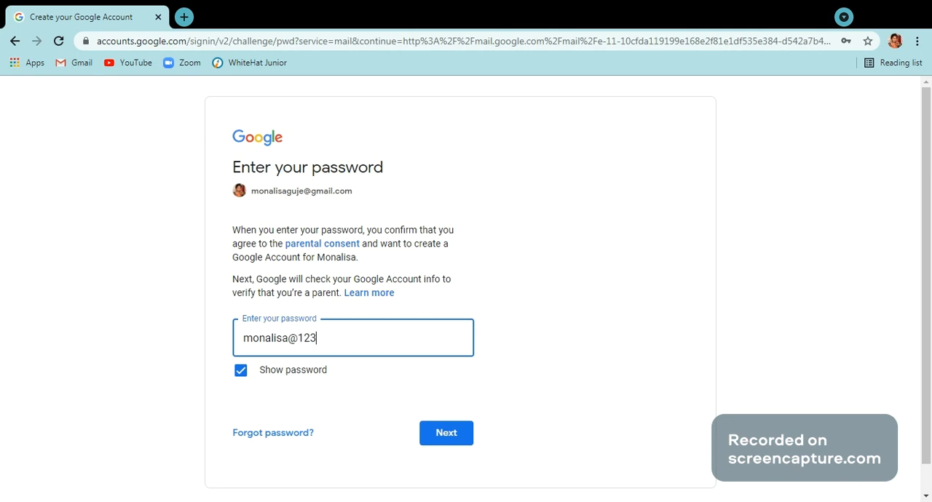
left_click(446, 432)
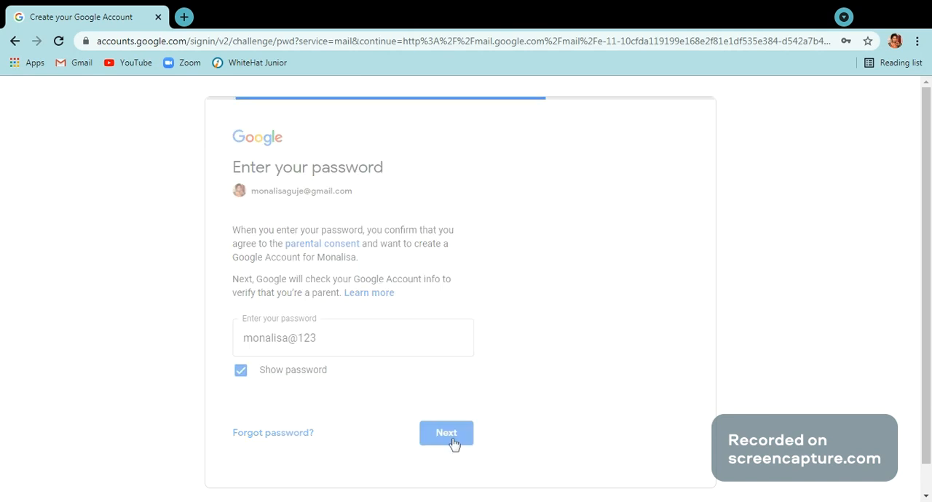
left_click(445, 434)
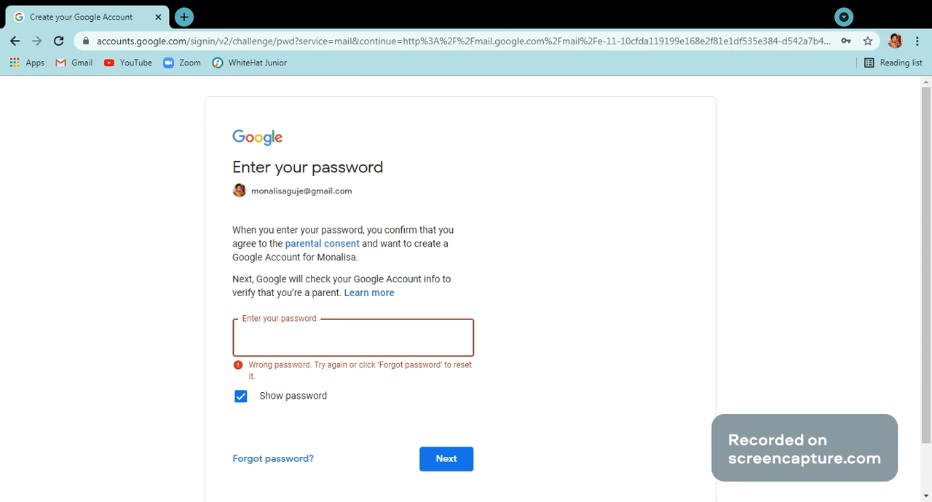
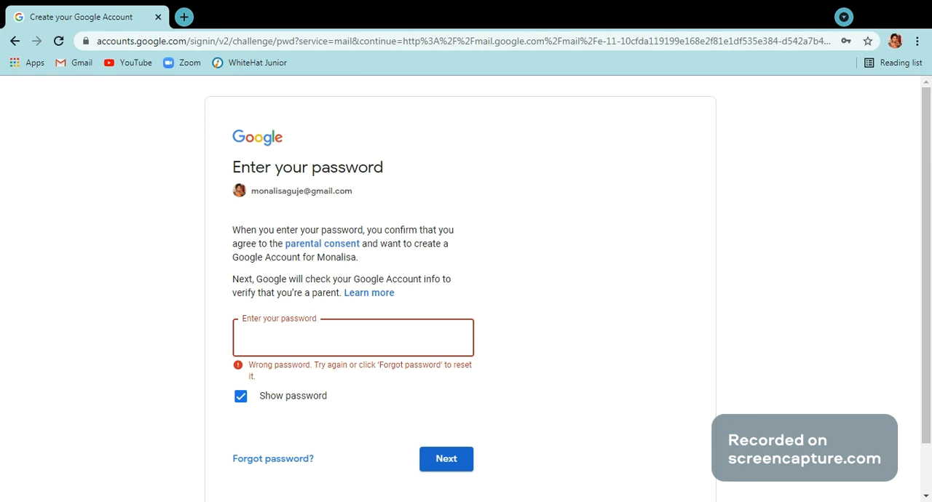
left_click(353, 338)
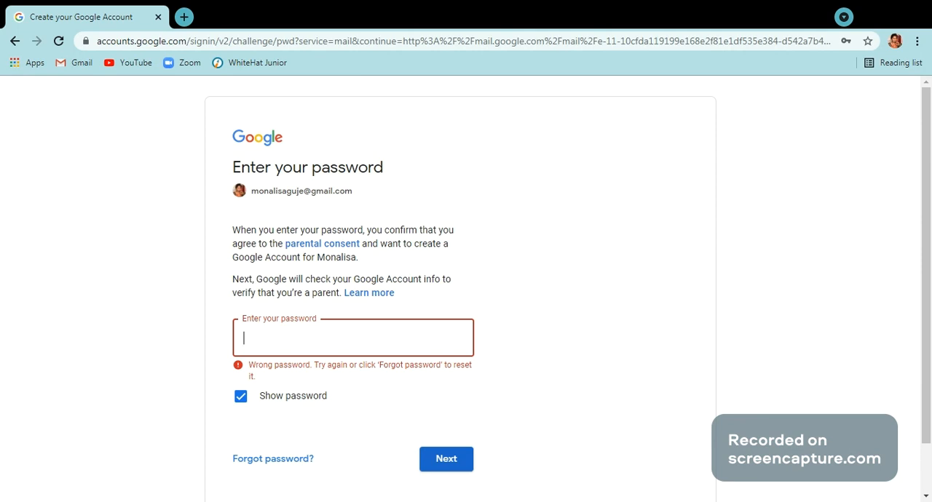